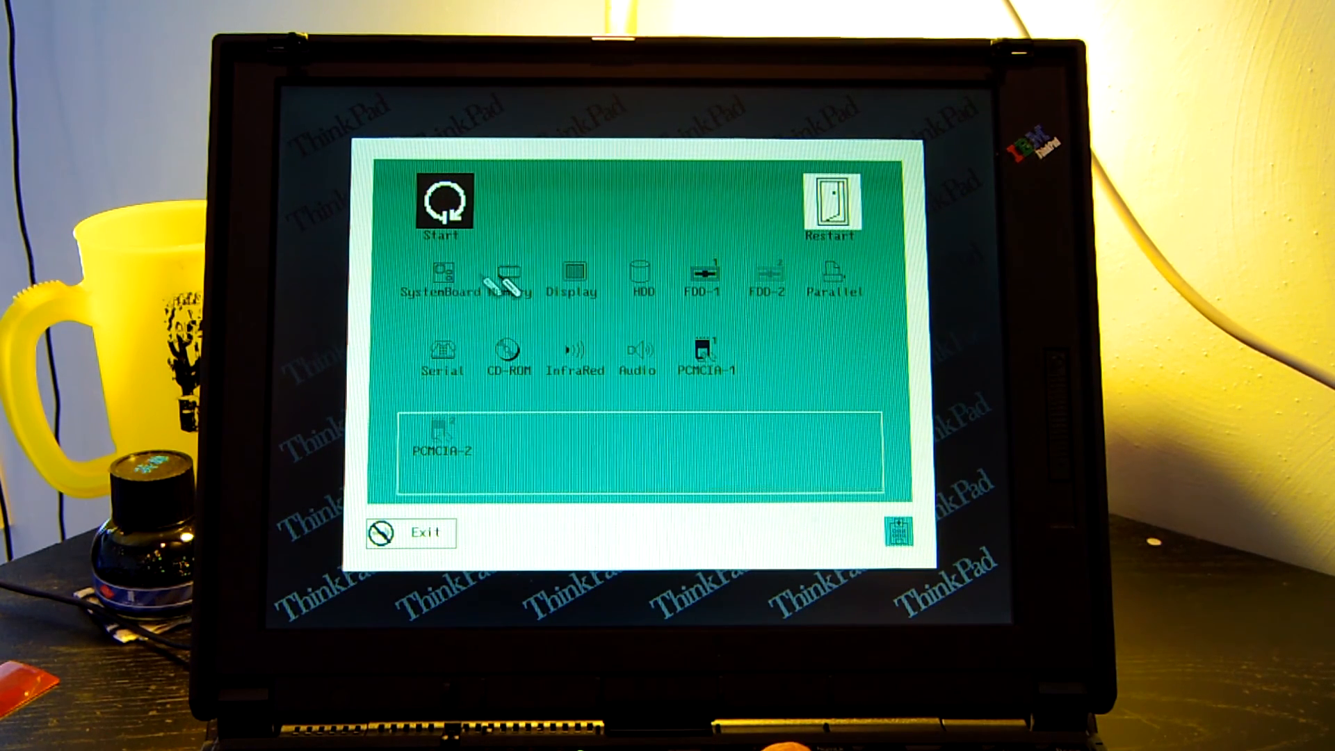
mouse_move(615, 288)
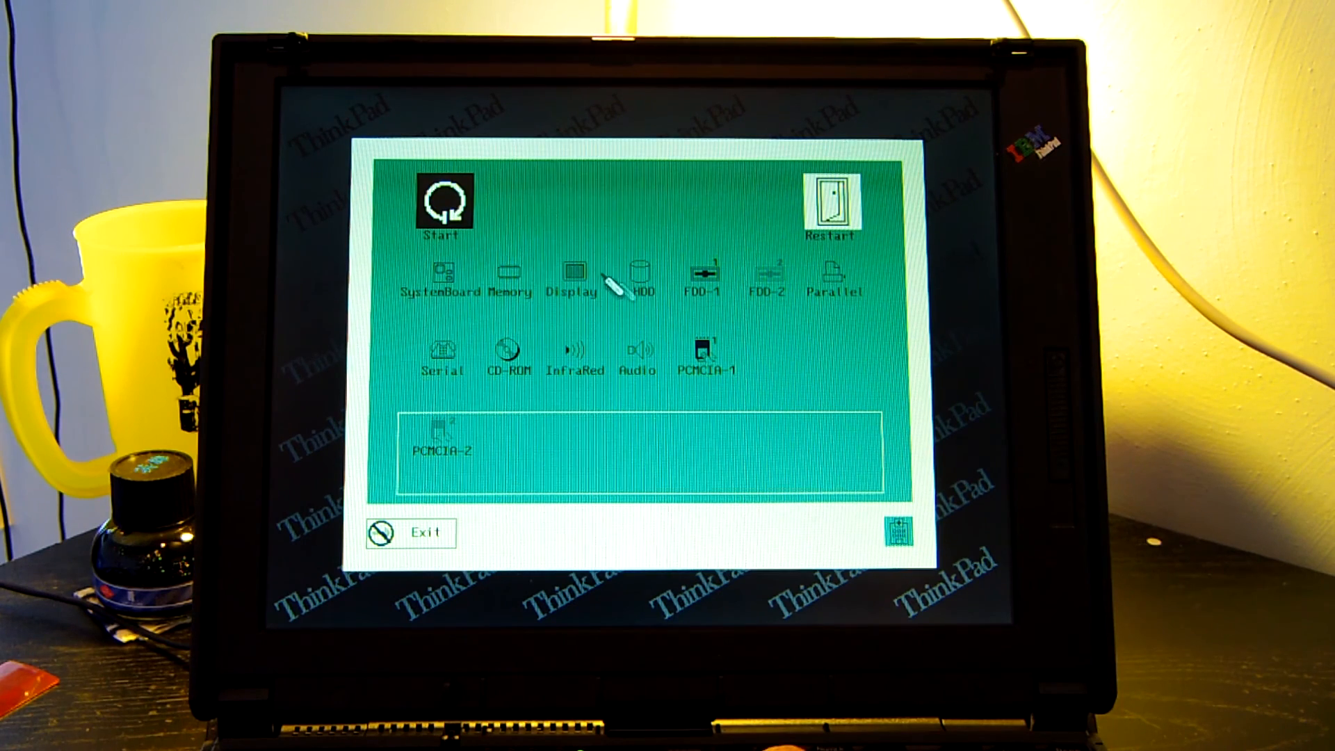
mouse_move(514, 380)
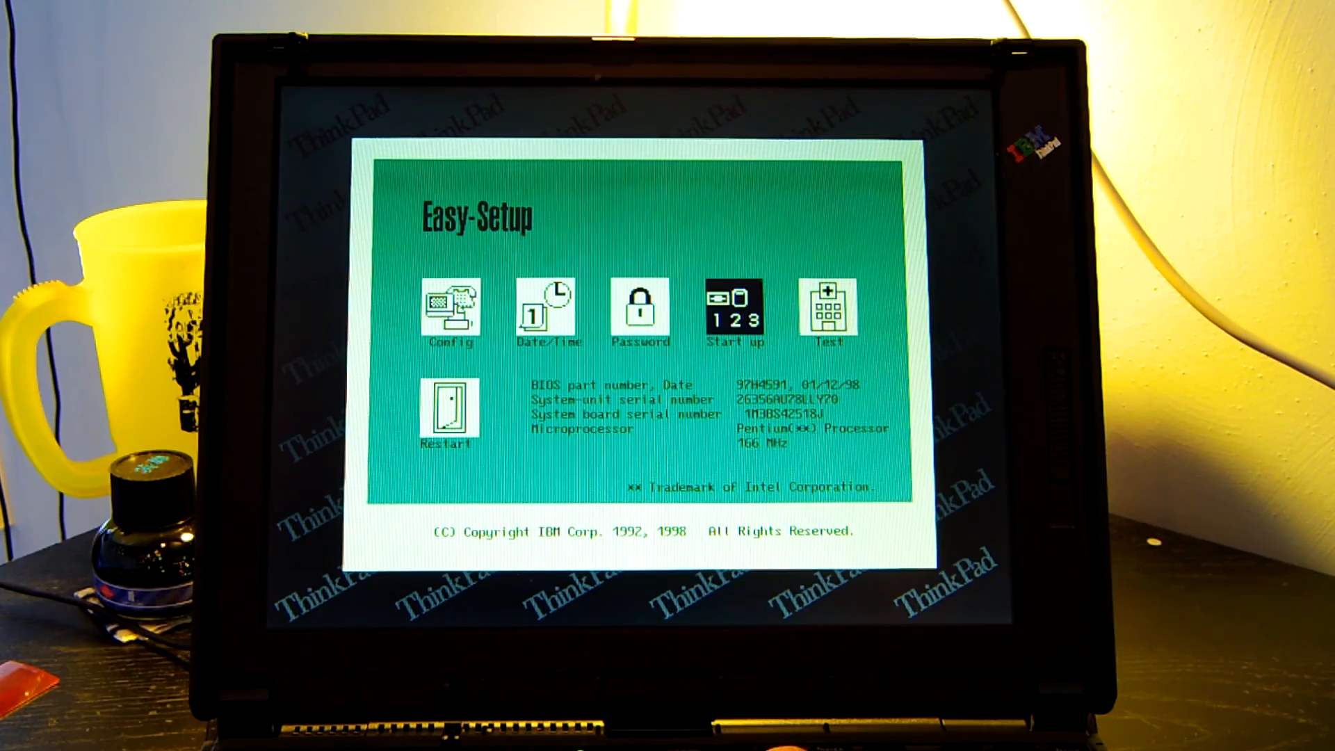
Leave the Config screen and return to the Easy-Setup main menu
left_click(734, 309)
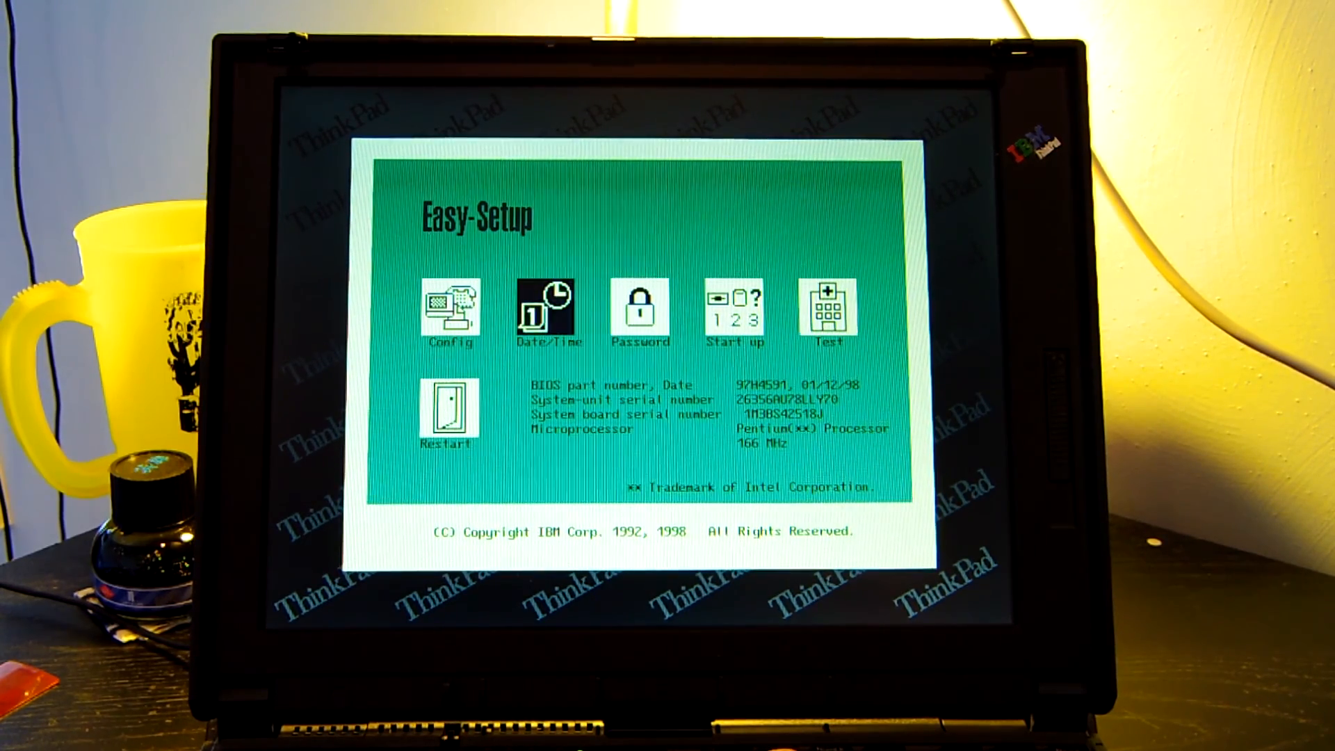
View the Date/Time settings, then show the Memory, SystemBoard and Initialize screen
left_click(545, 308)
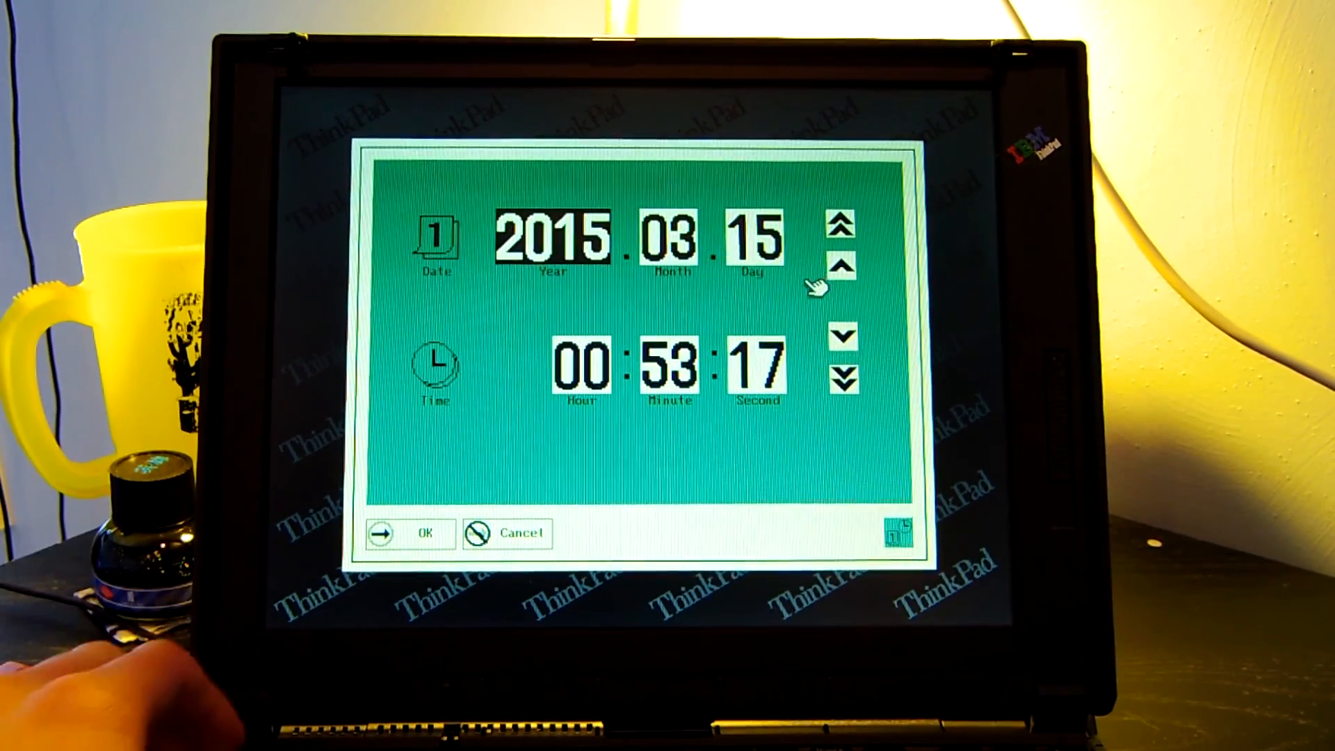
left_click(410, 533)
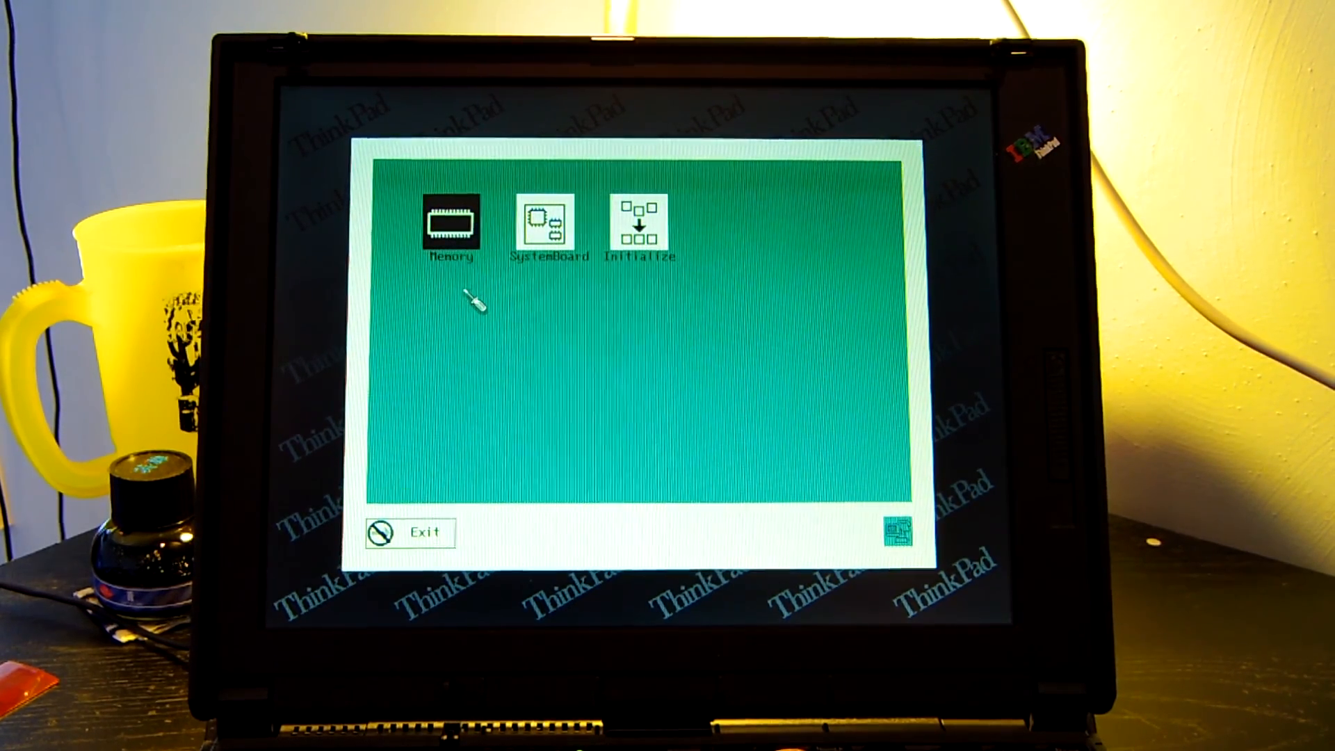
mouse_move(469, 535)
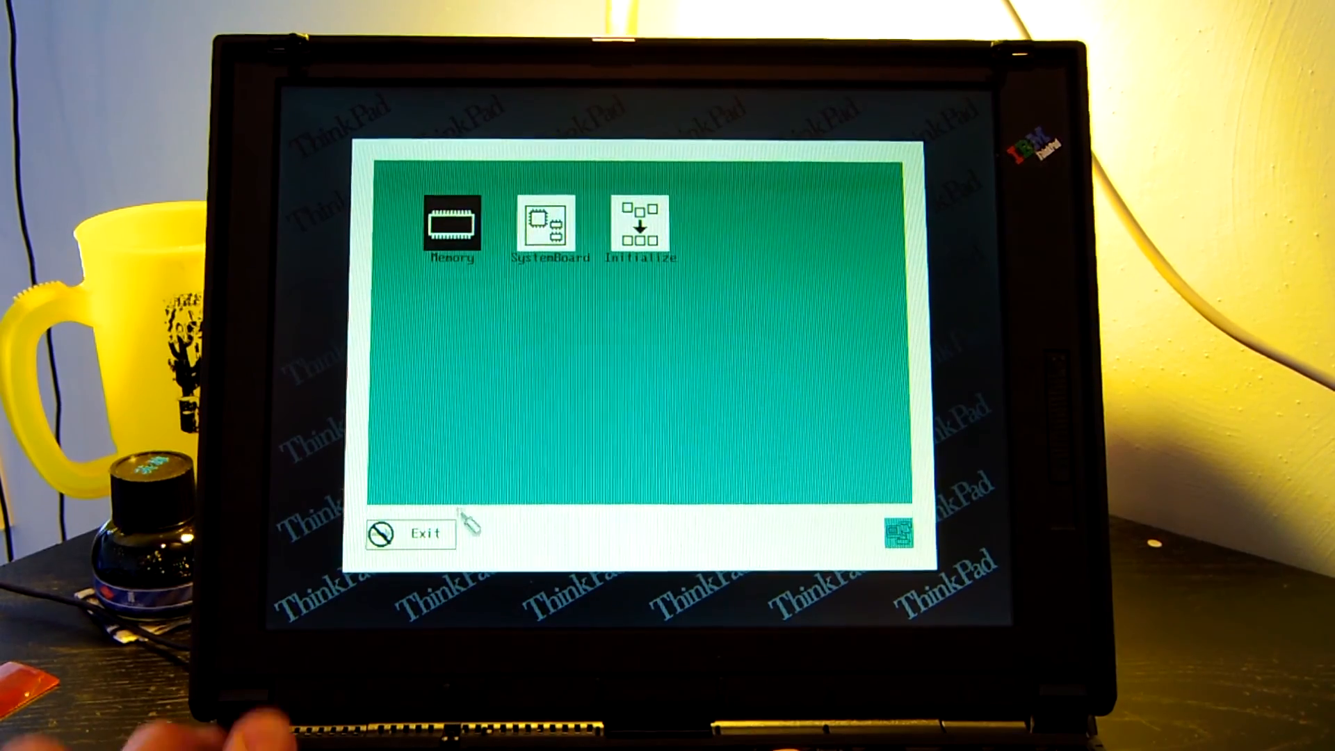
left_click(425, 534)
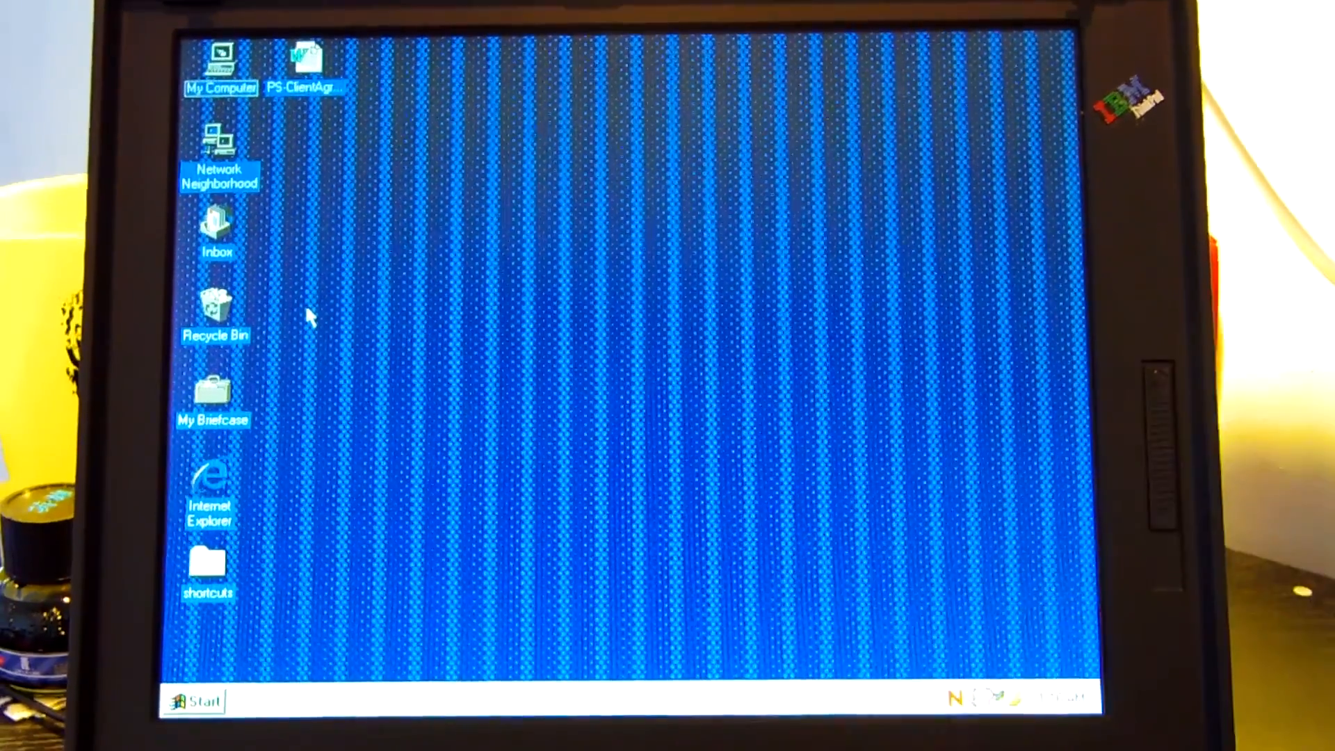
Exit Easy-Setup, boot to the Windows 95 desktop and select My Computer
left_click(219, 62)
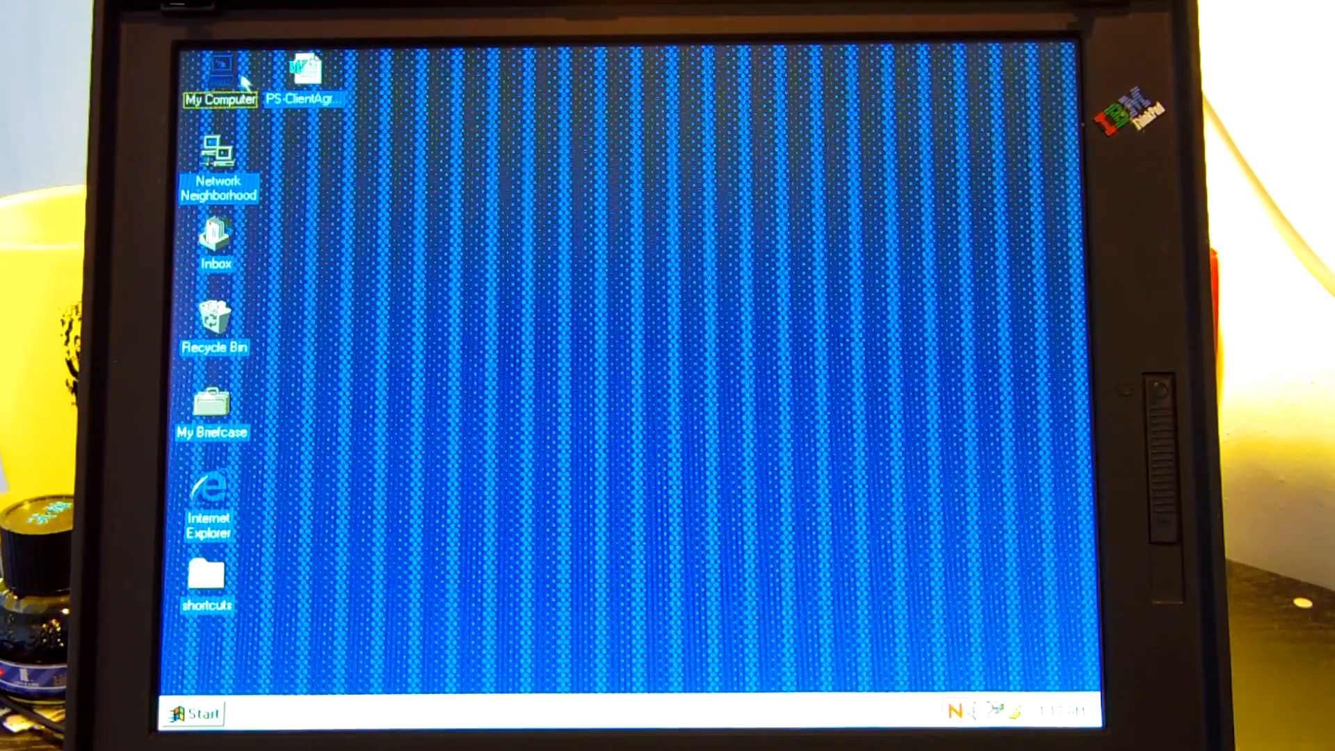
Open My Computer's System Properties and switch to the Device Manager list
right_click(221, 69)
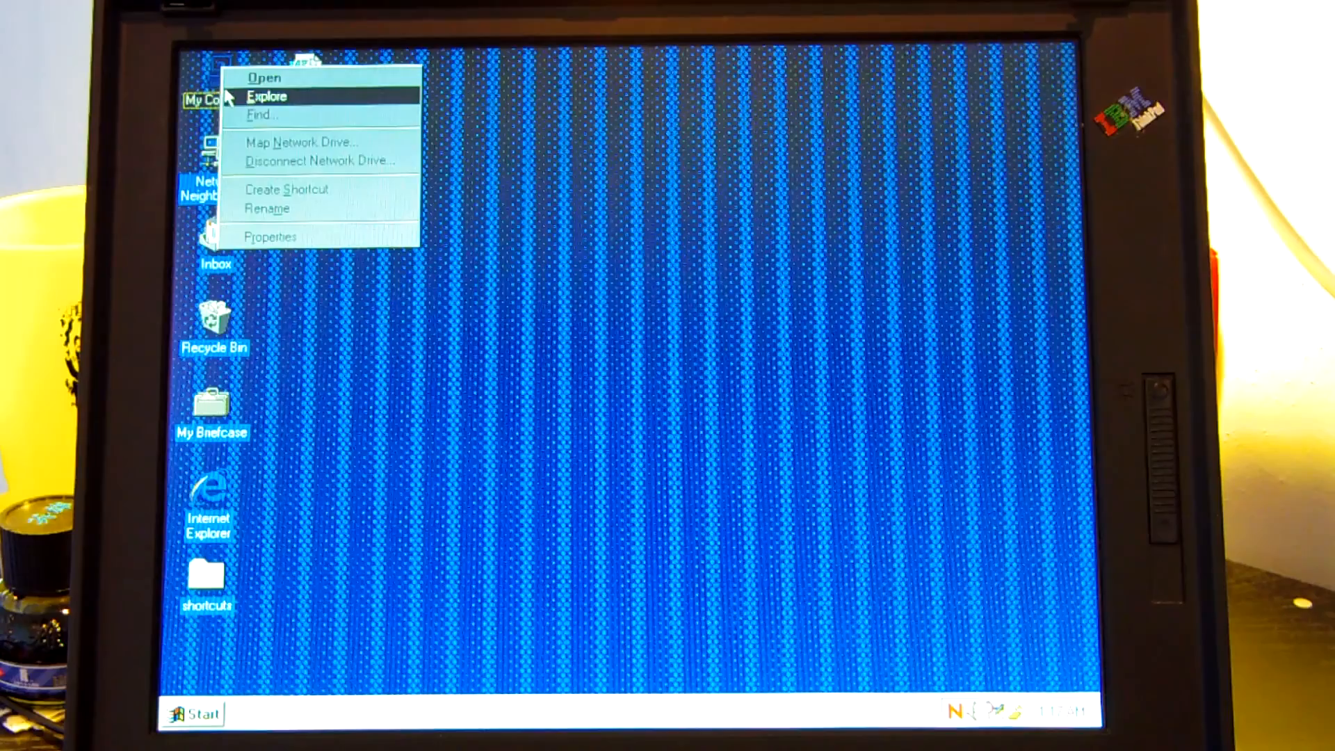
mouse_move(272, 252)
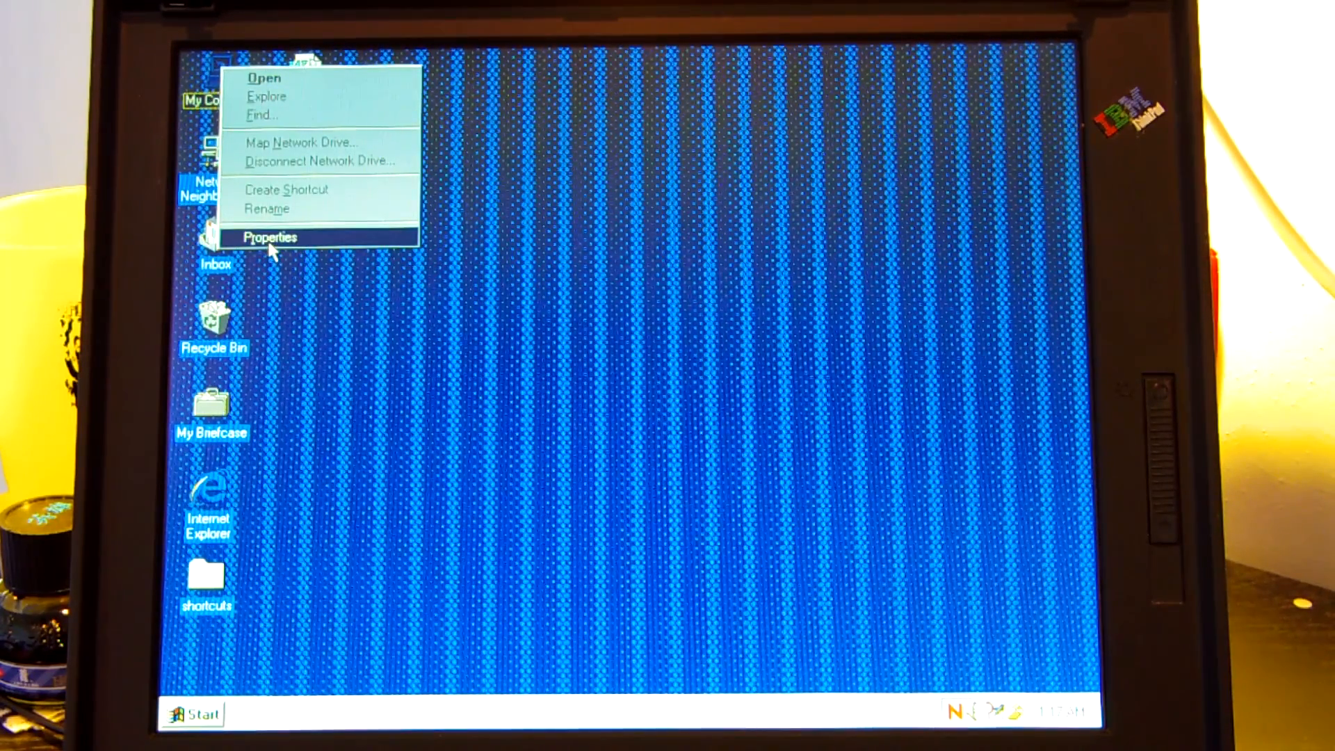
left_click(271, 238)
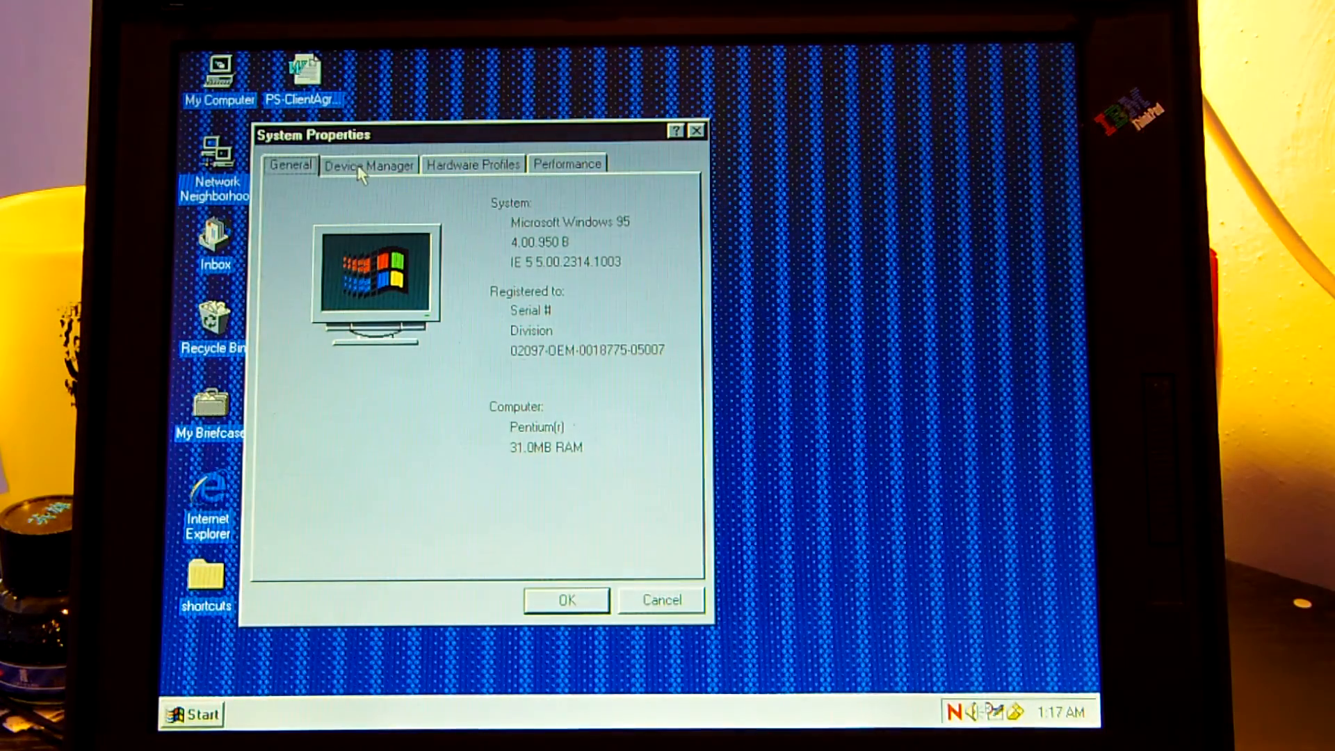
left_click(369, 164)
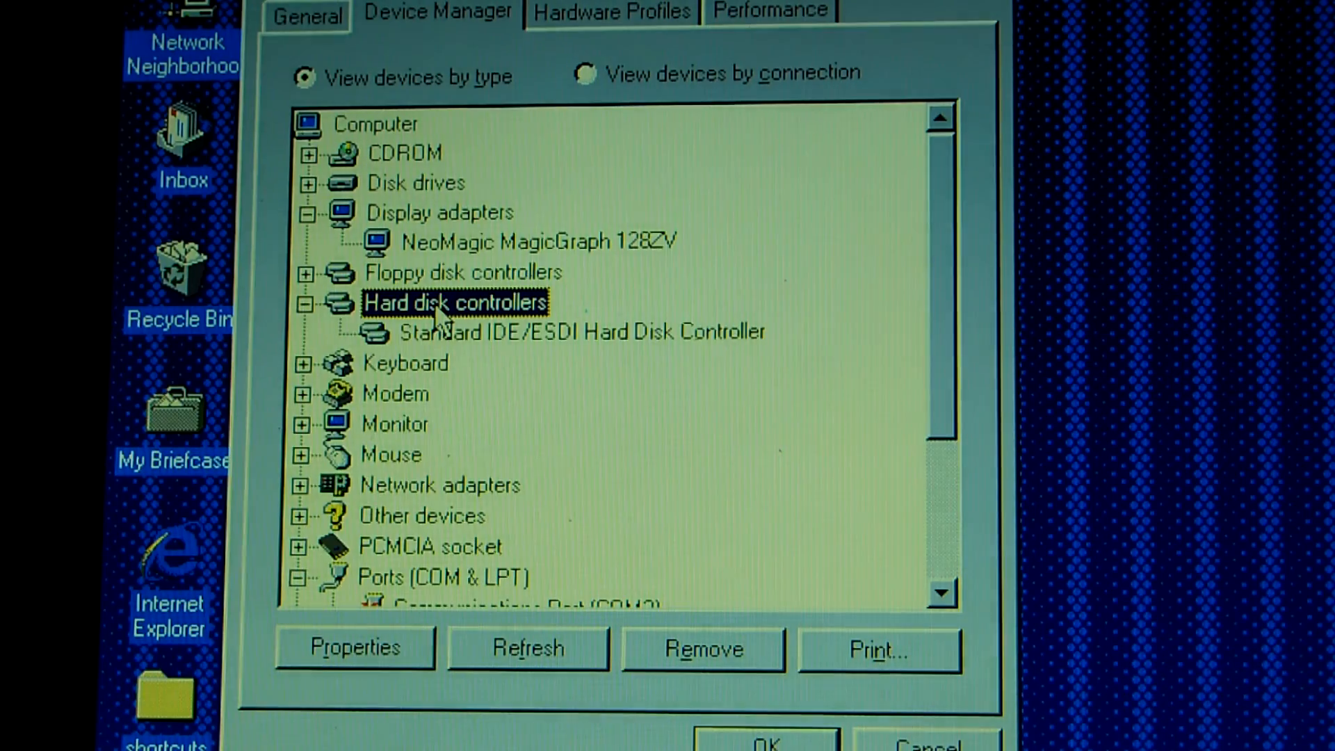
mouse_move(941, 250)
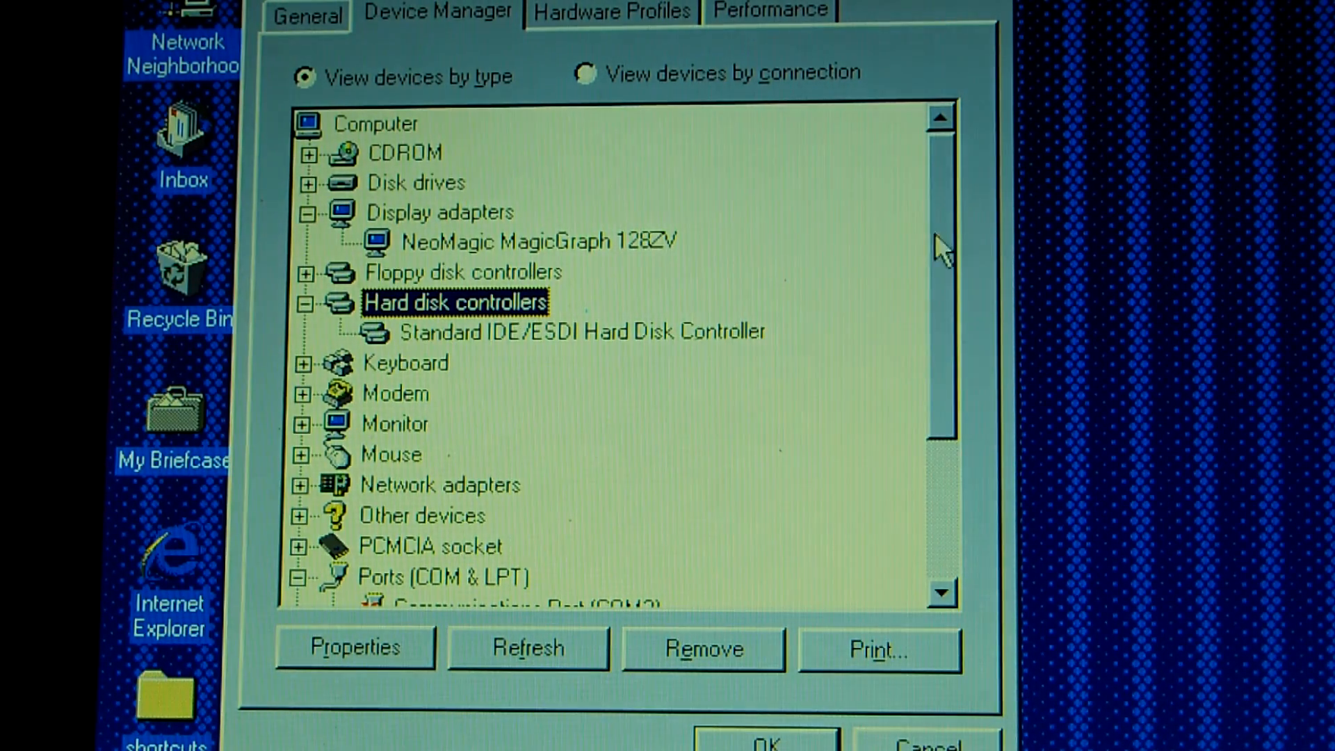
Scroll the Device Manager list to the Monitor and port entries
scroll("down", 3)
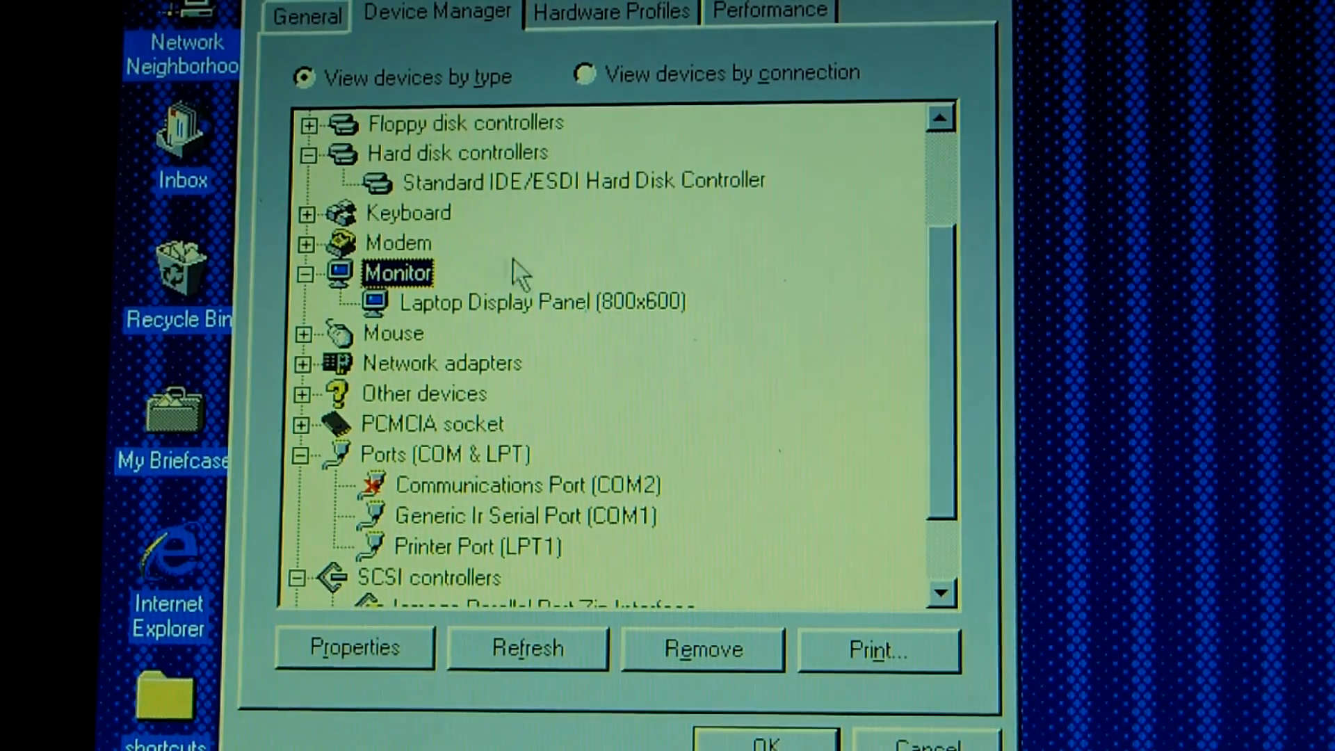
mouse_move(902, 331)
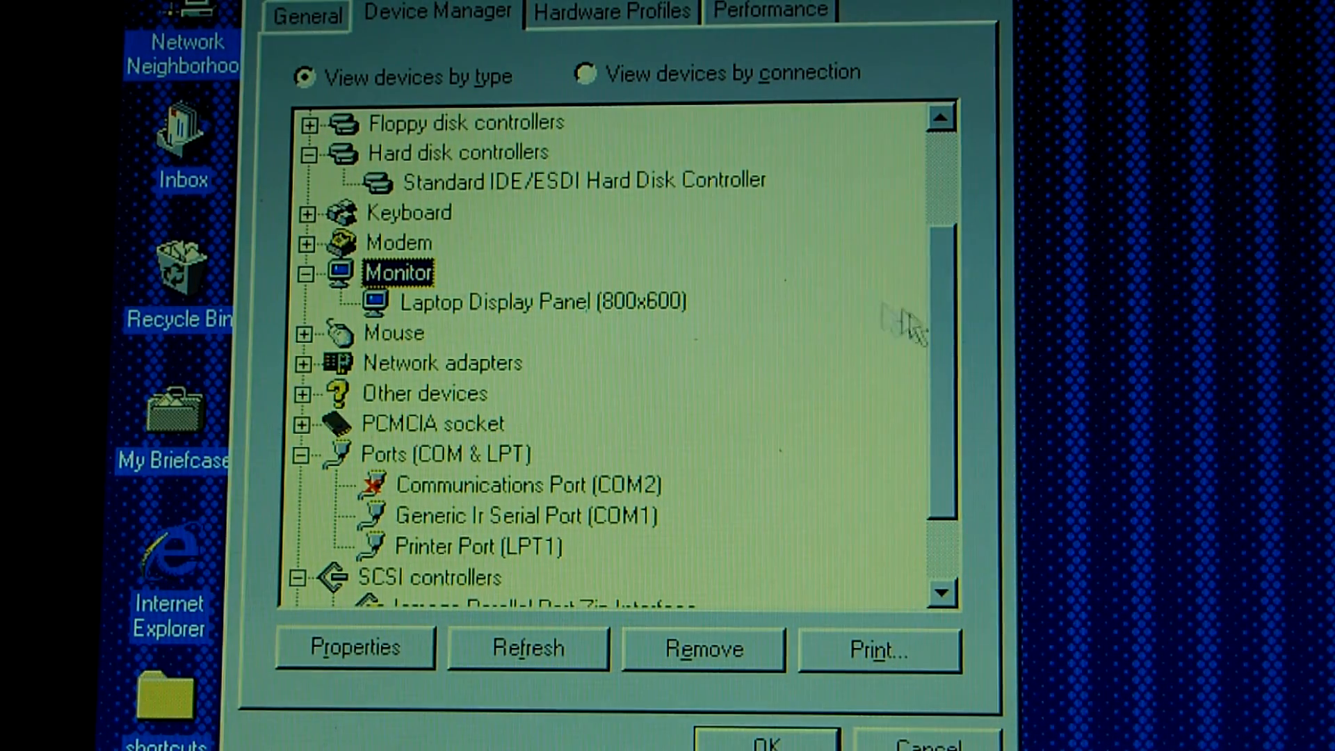
mouse_move(995, 423)
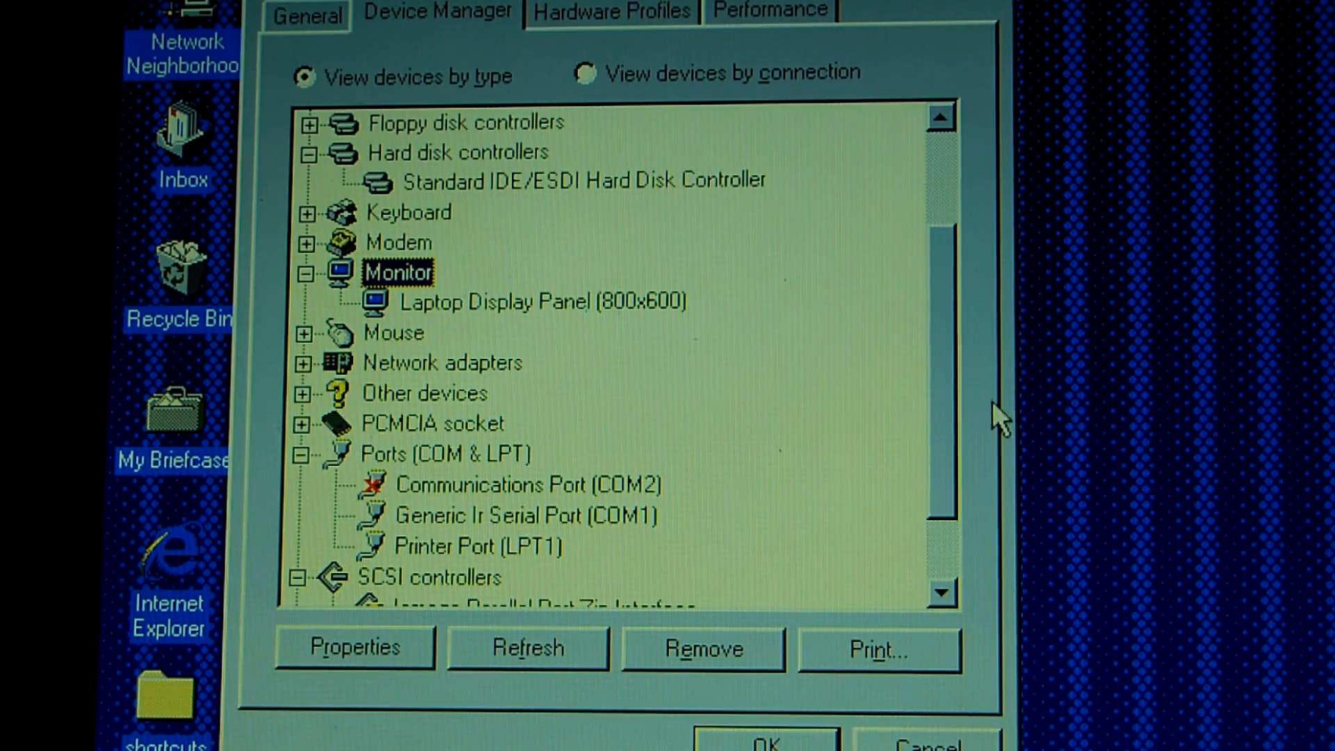
mouse_move(815, 344)
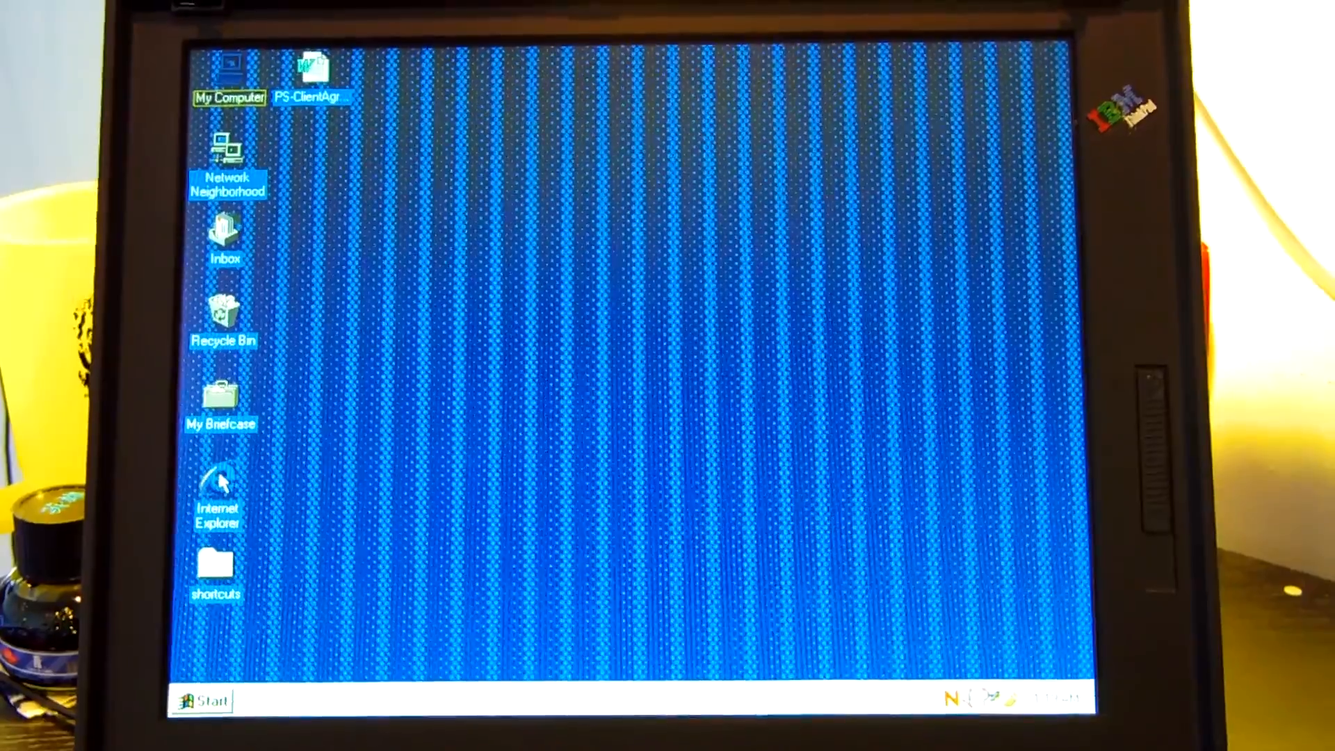
Launch Internet Explorer from its desktop icon, showing the offline aol.com notice
double_click(218, 492)
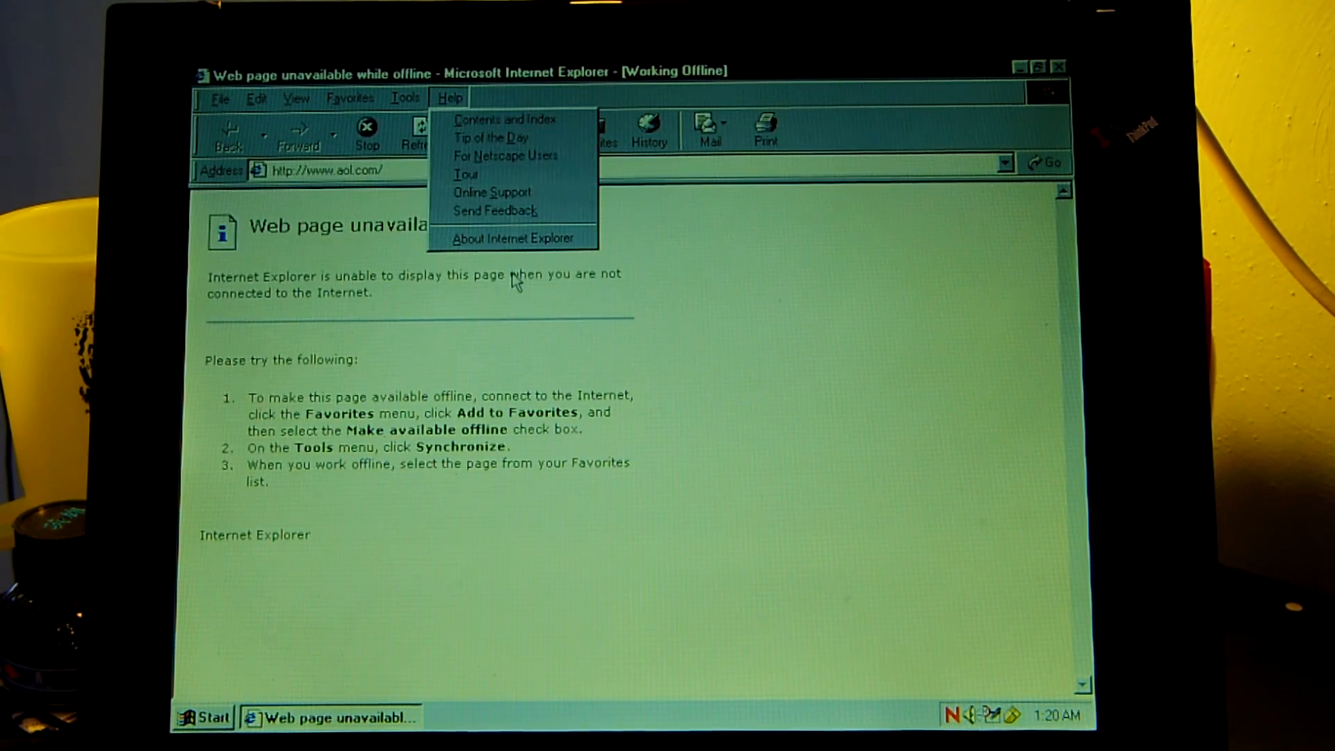
View Internet Explorer's About box (version 5.00.2314.1003IC), then close it
left_click(506, 255)
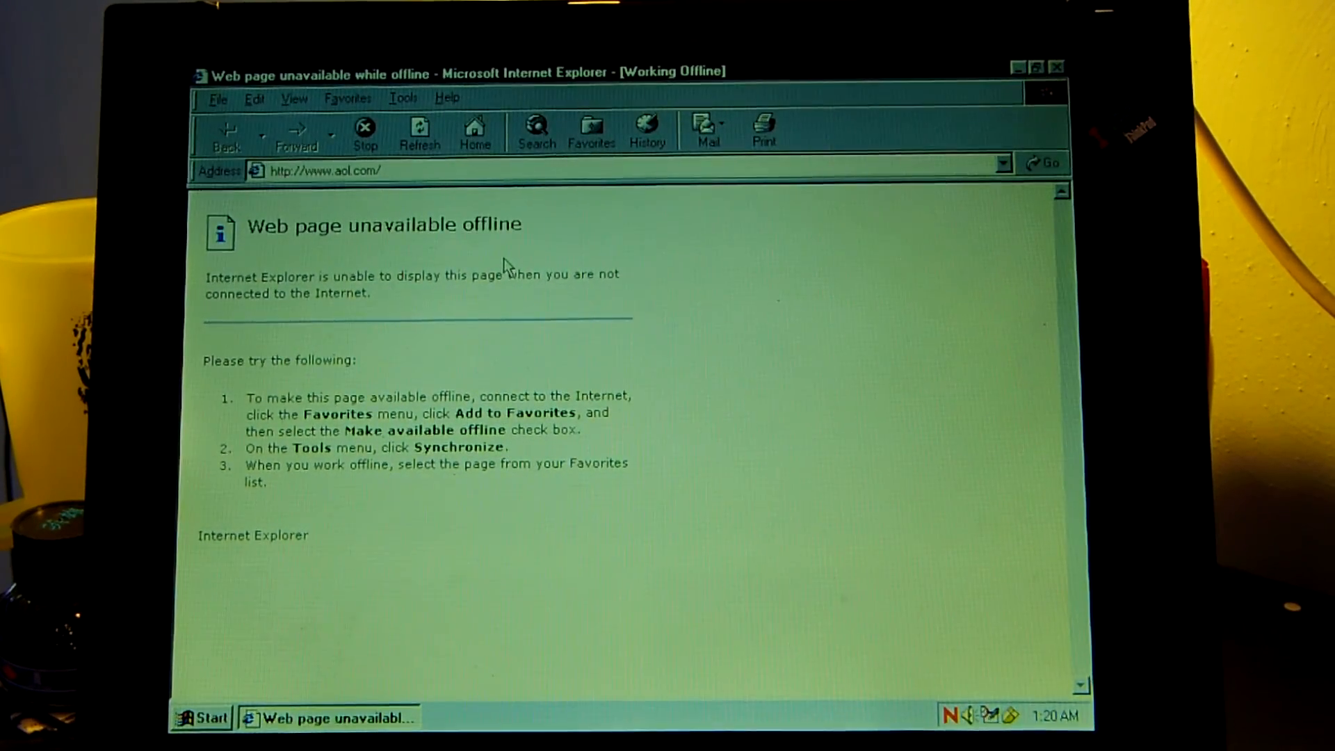
left_click(446, 98)
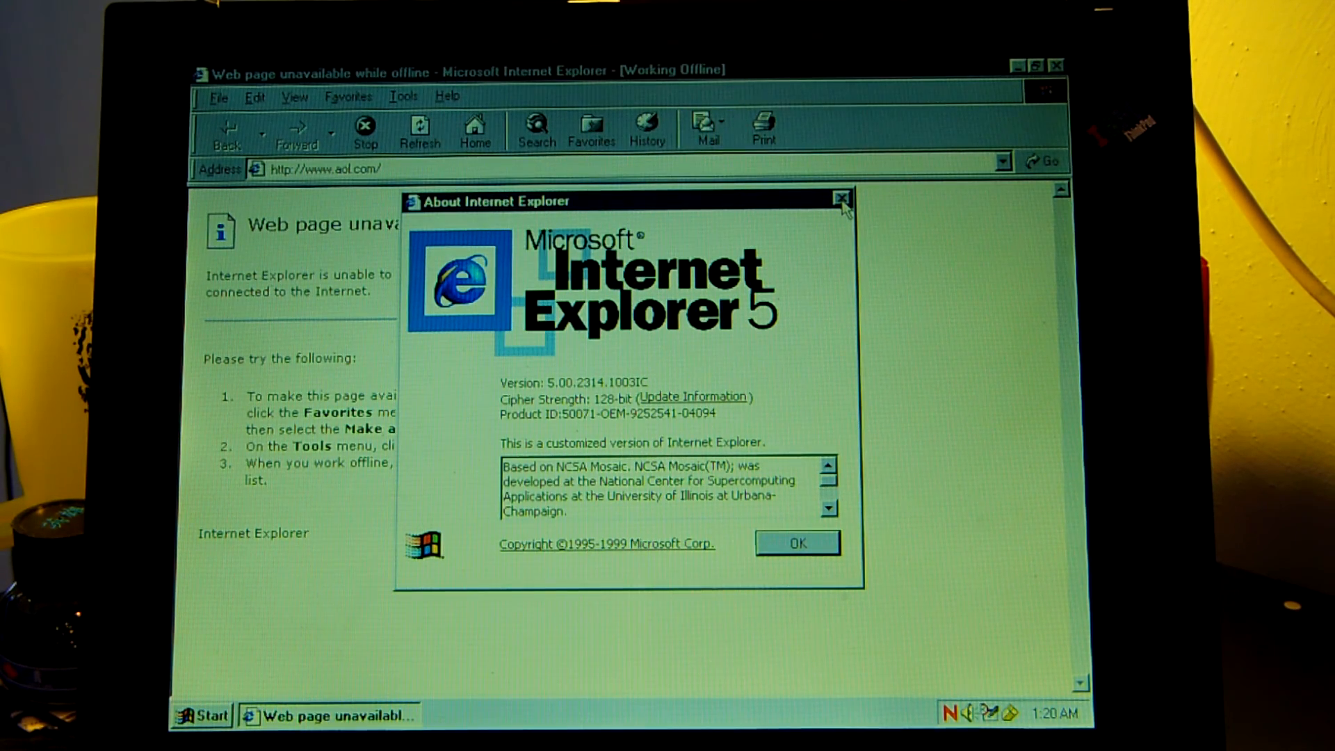
left_click(839, 199)
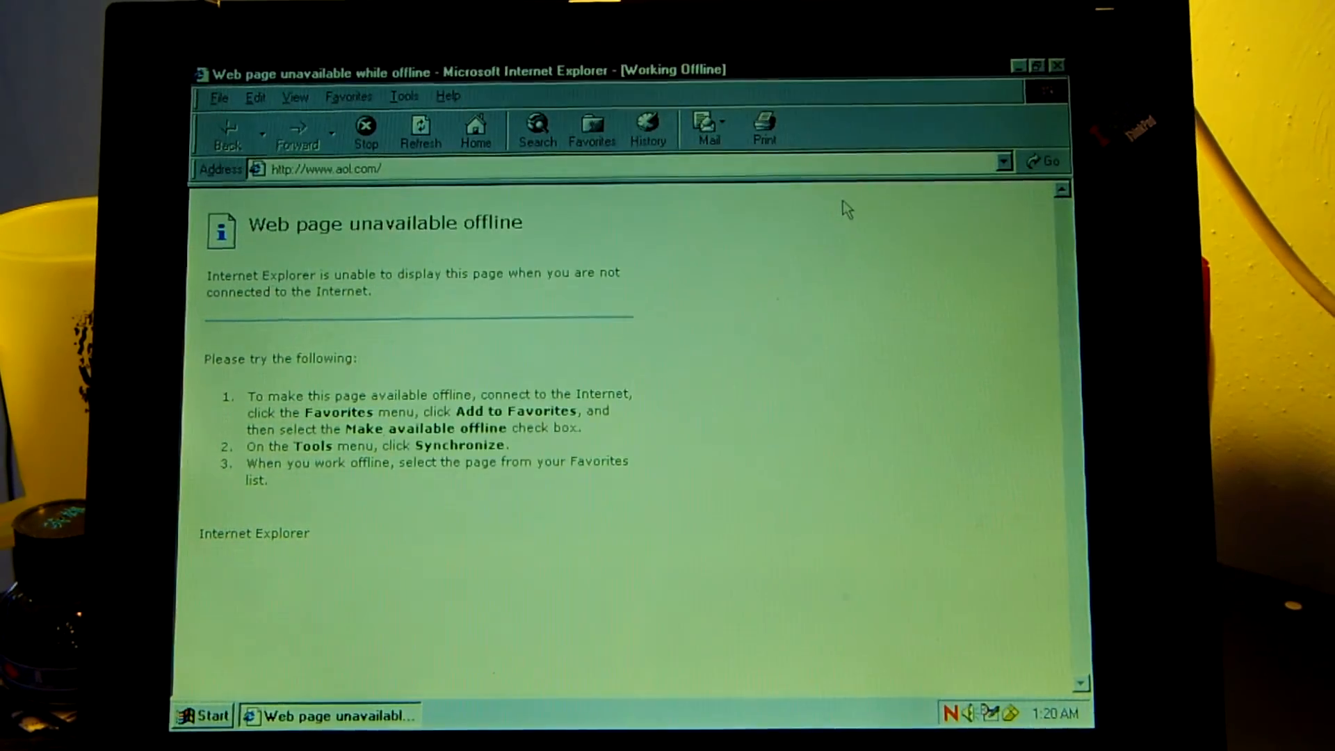
mouse_move(344, 255)
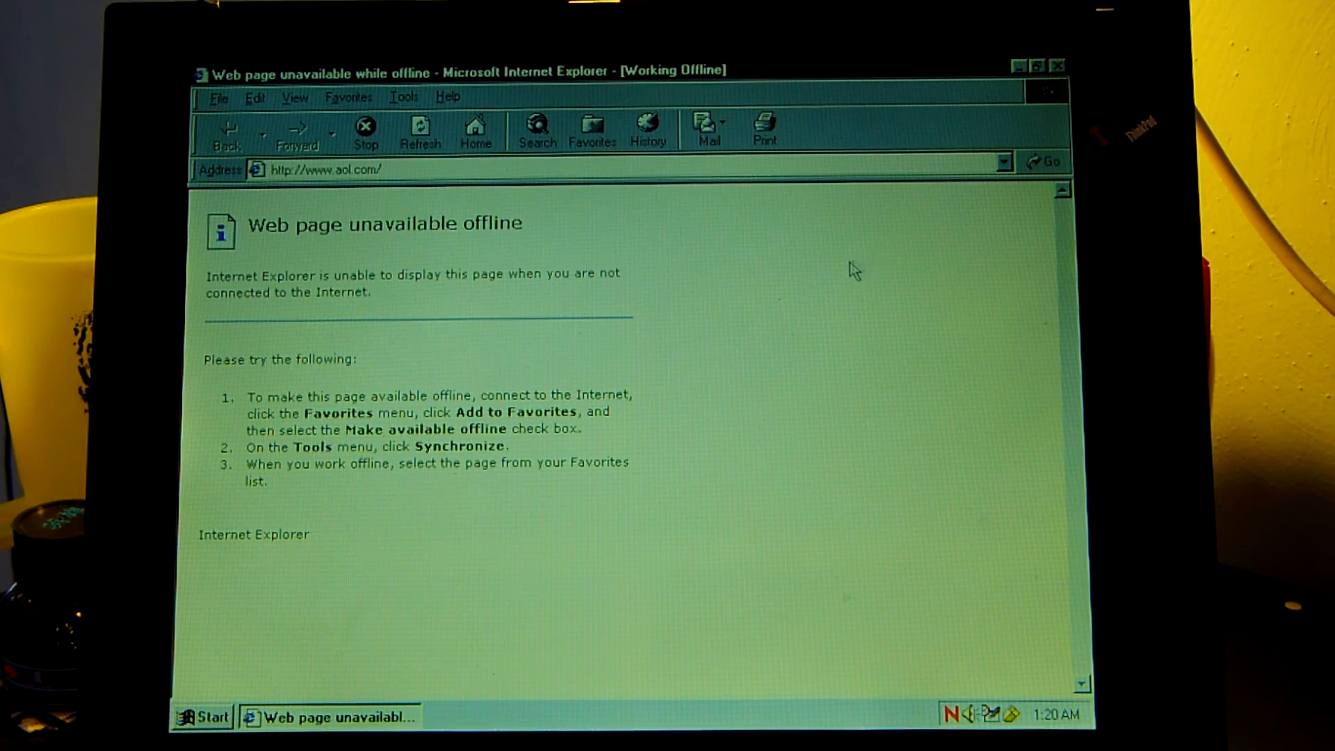
mouse_move(845, 276)
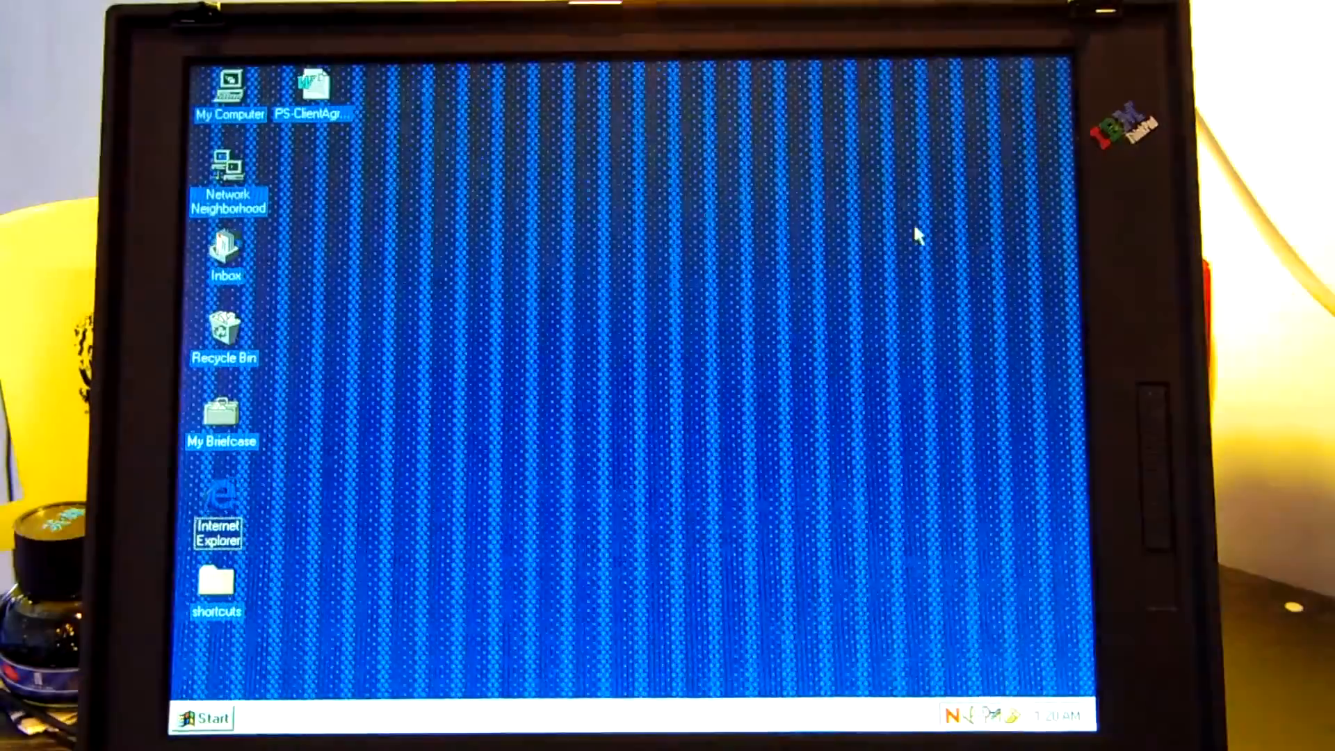
Start Microsoft Word from Start > Programs and type "Hello How are you? This"
left_click(204, 716)
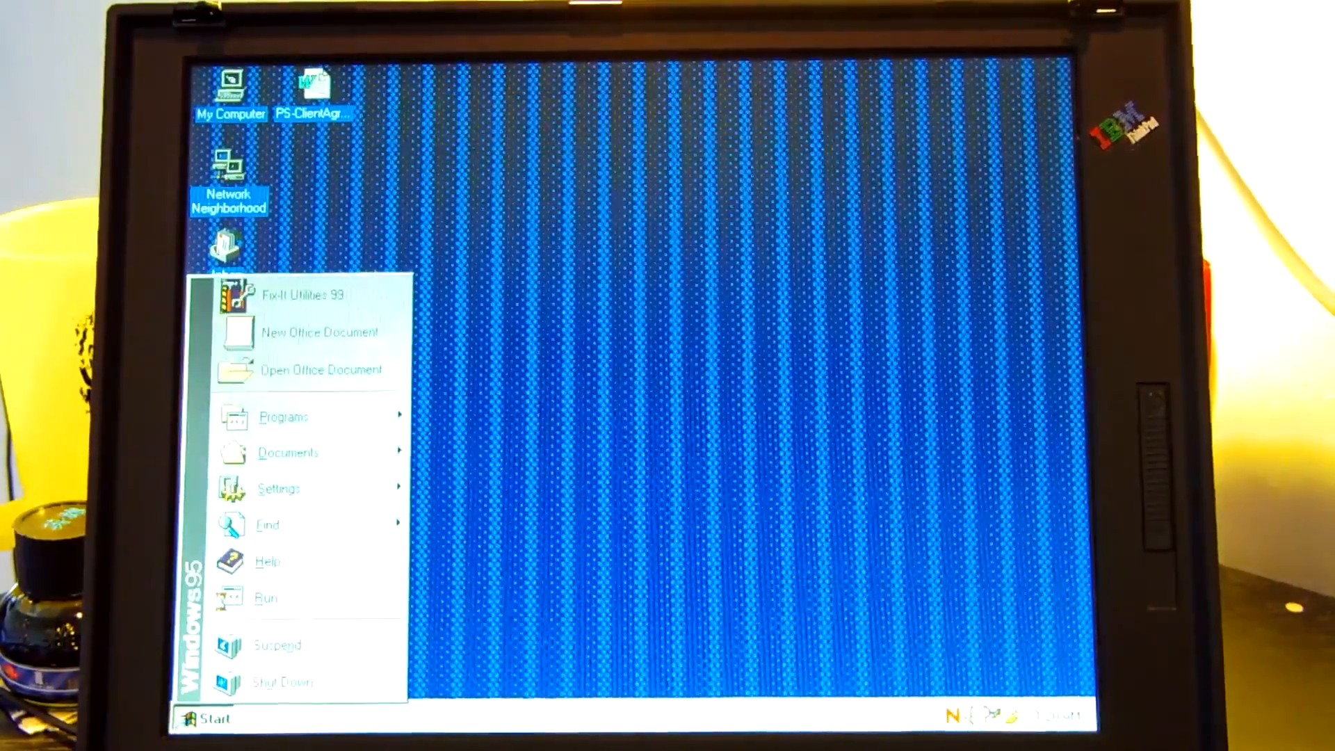
left_click(283, 417)
type("Hello How are you? This")
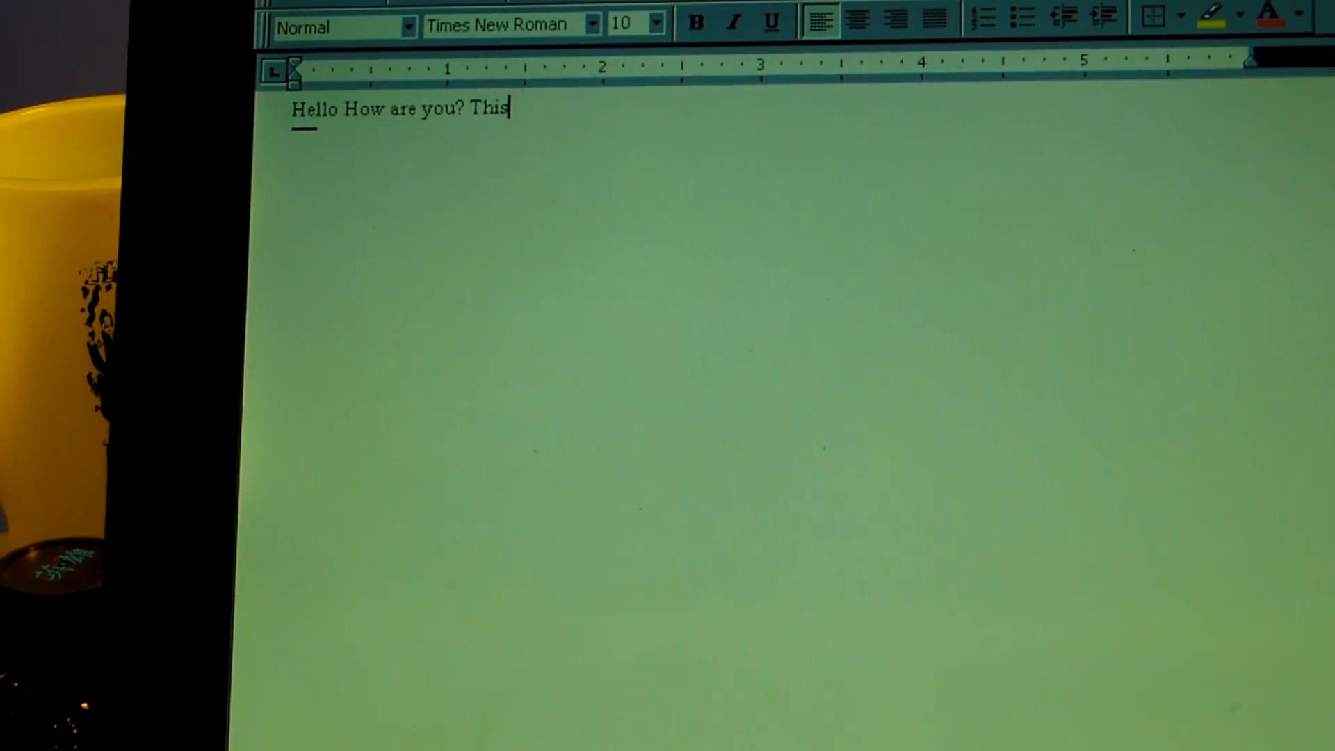
Type "computer is ok. Everything is awesome!!" and correct "Eveything" to "Everything"
type("comput")
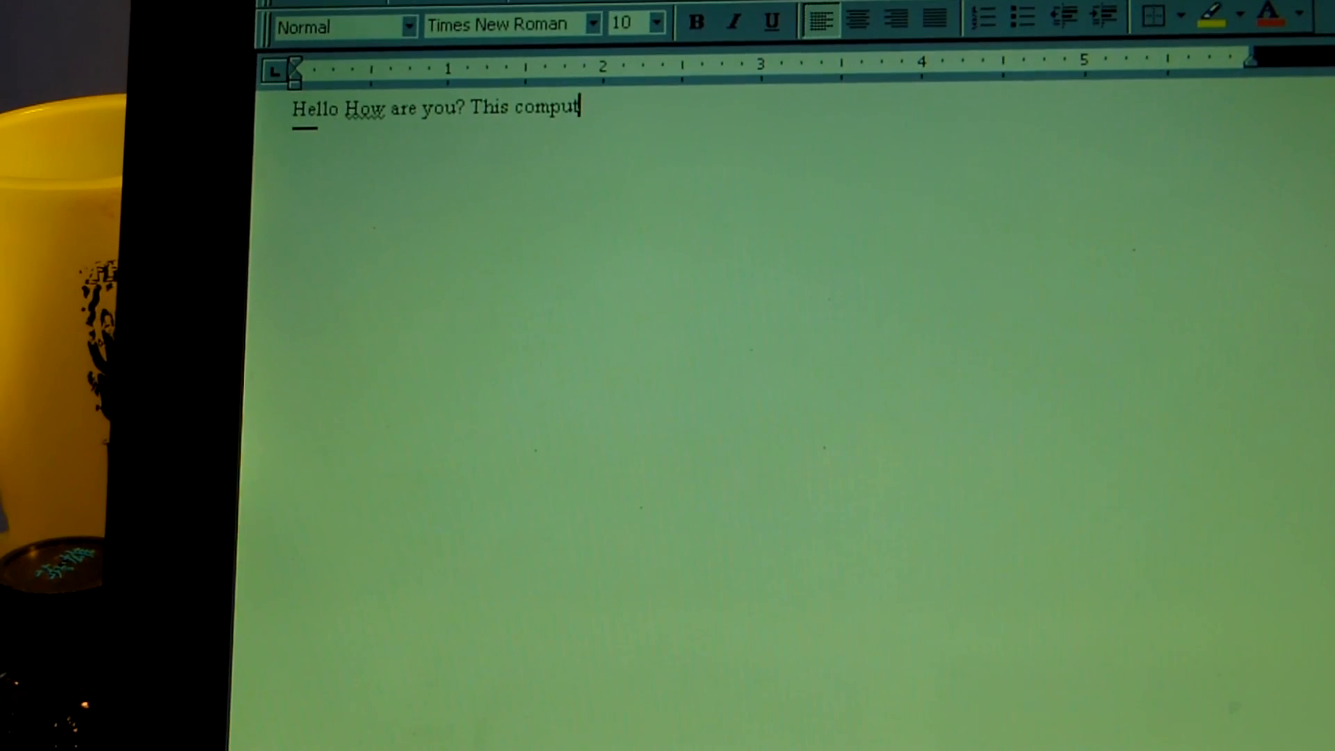
type("er is")
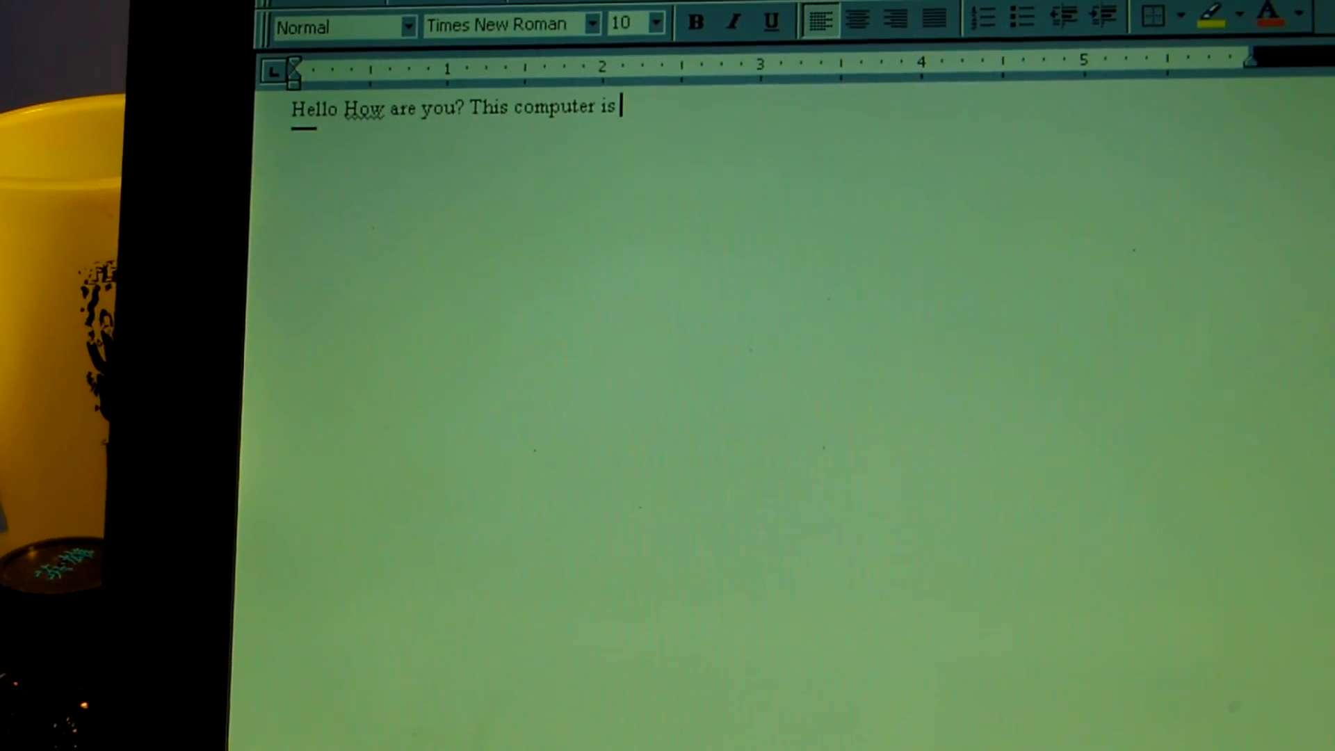
type("ok. Eveything is awesome")
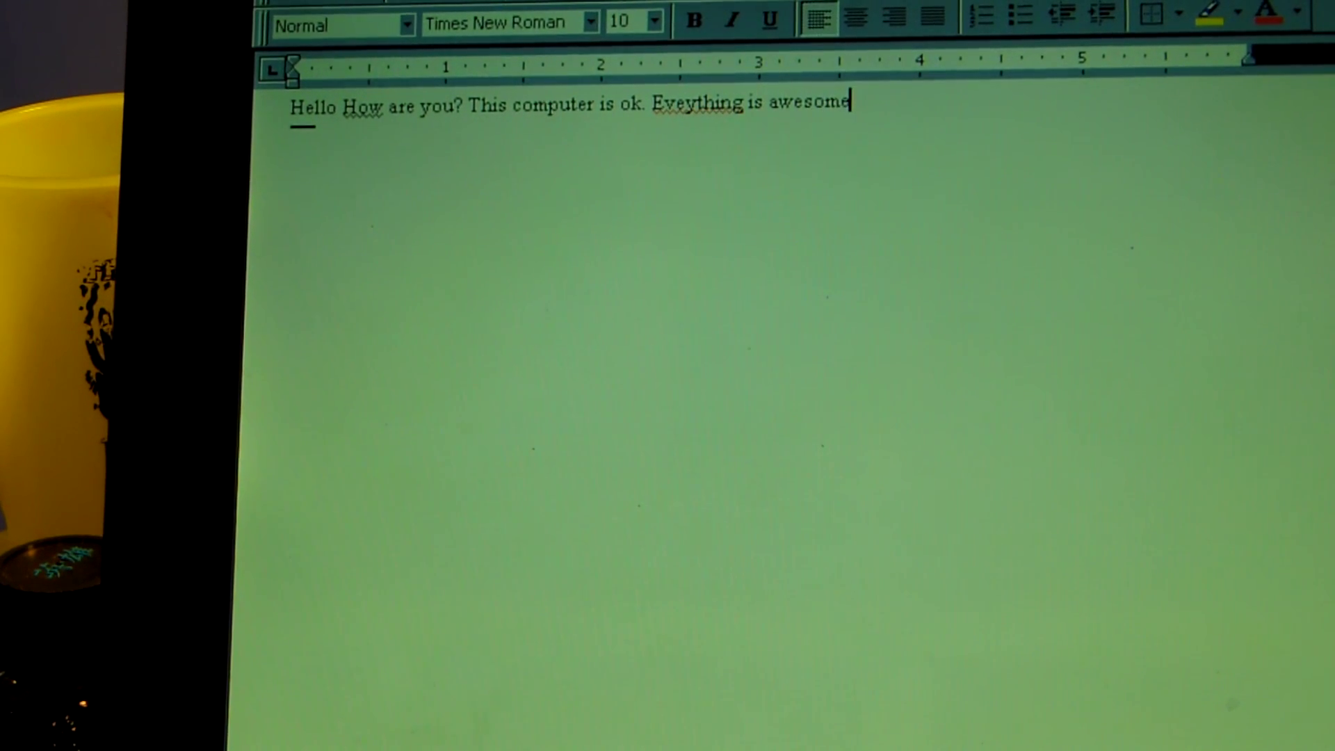
type("!!")
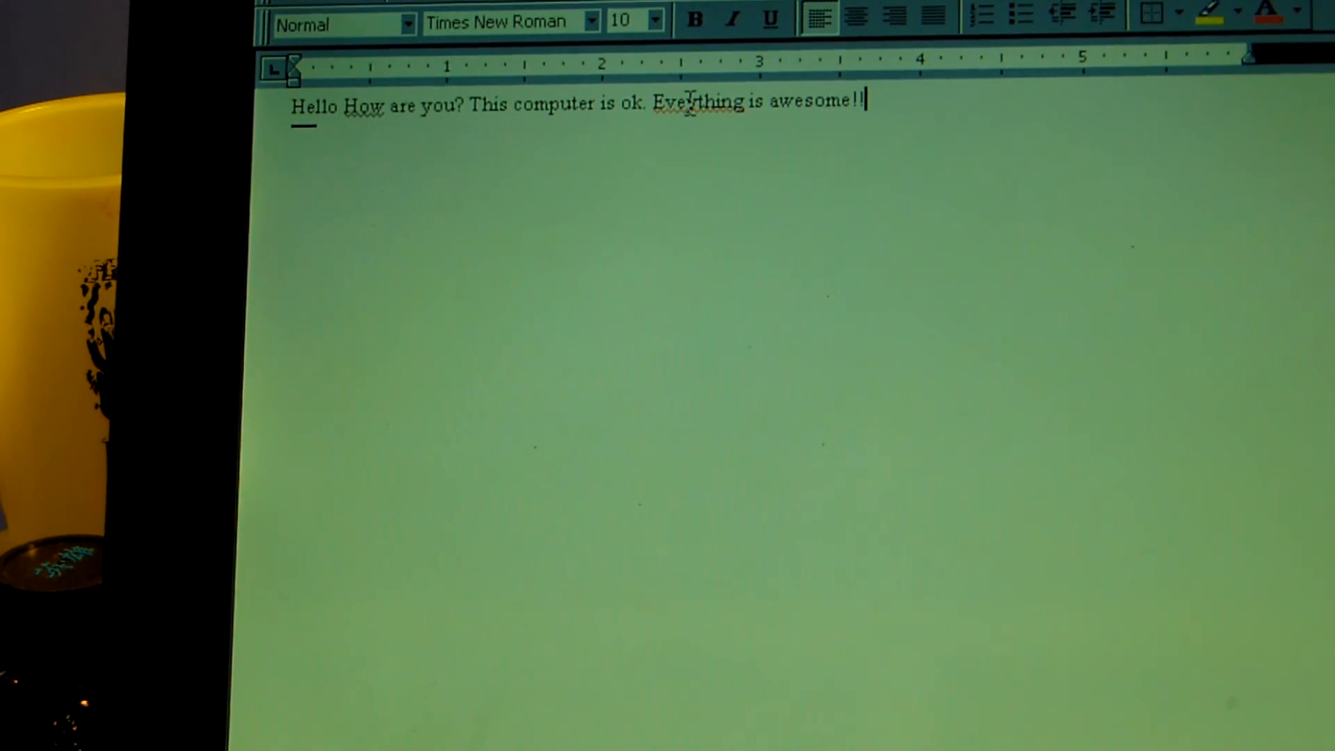
right_click(689, 108)
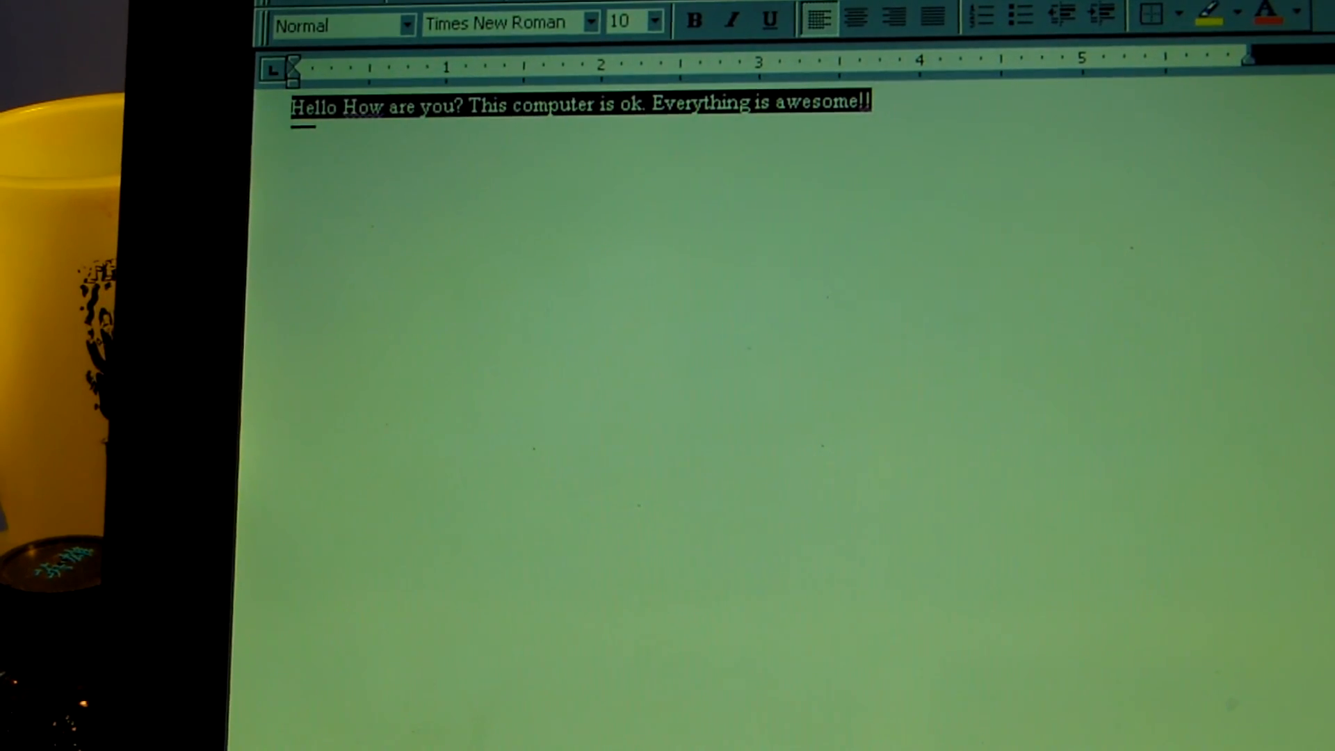
Make the selected sentence bold and italic and pick a new font size
left_click(695, 22)
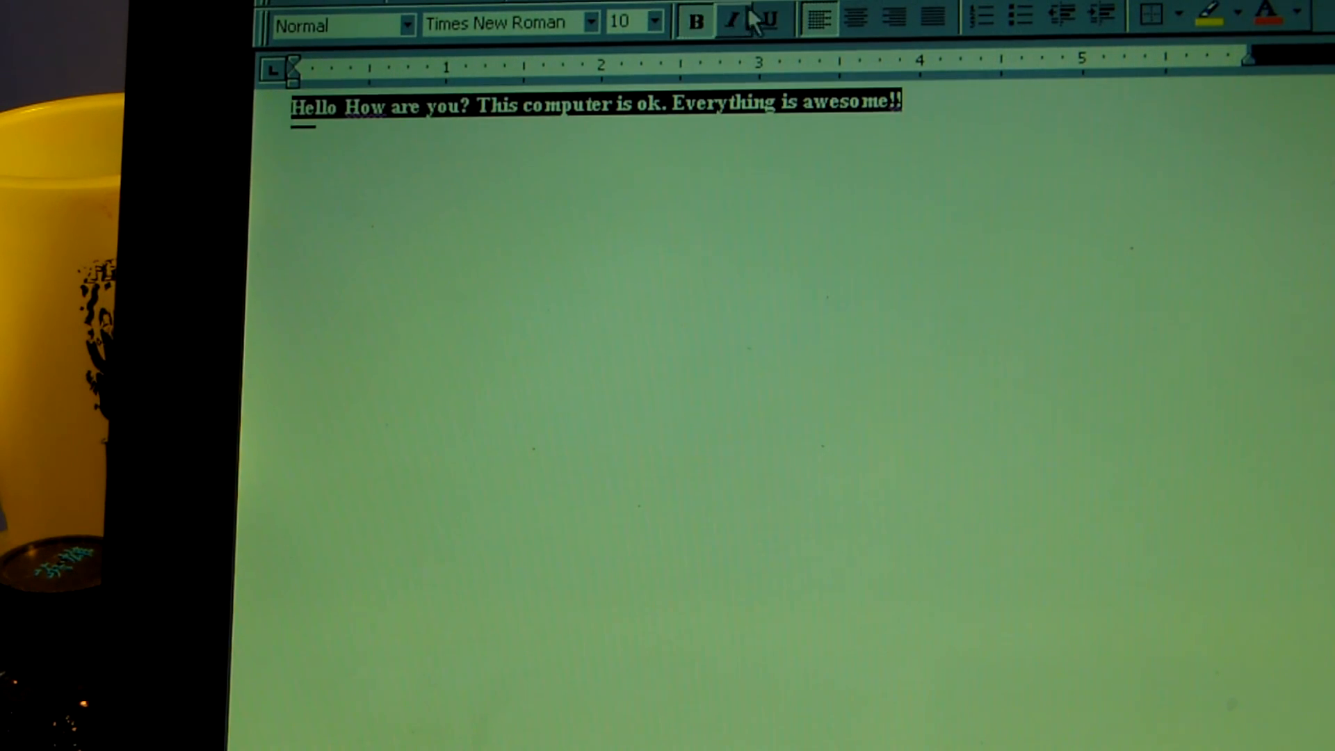
left_click(735, 19)
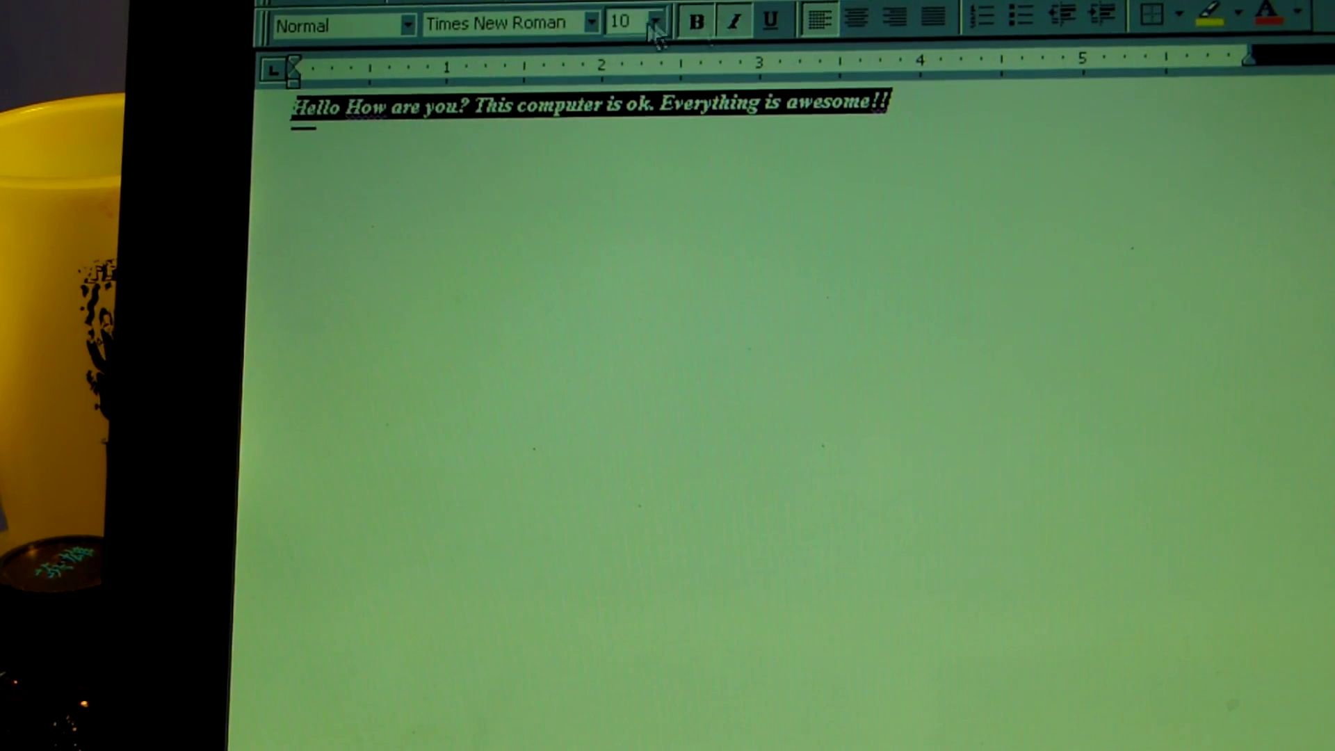
left_click(655, 21)
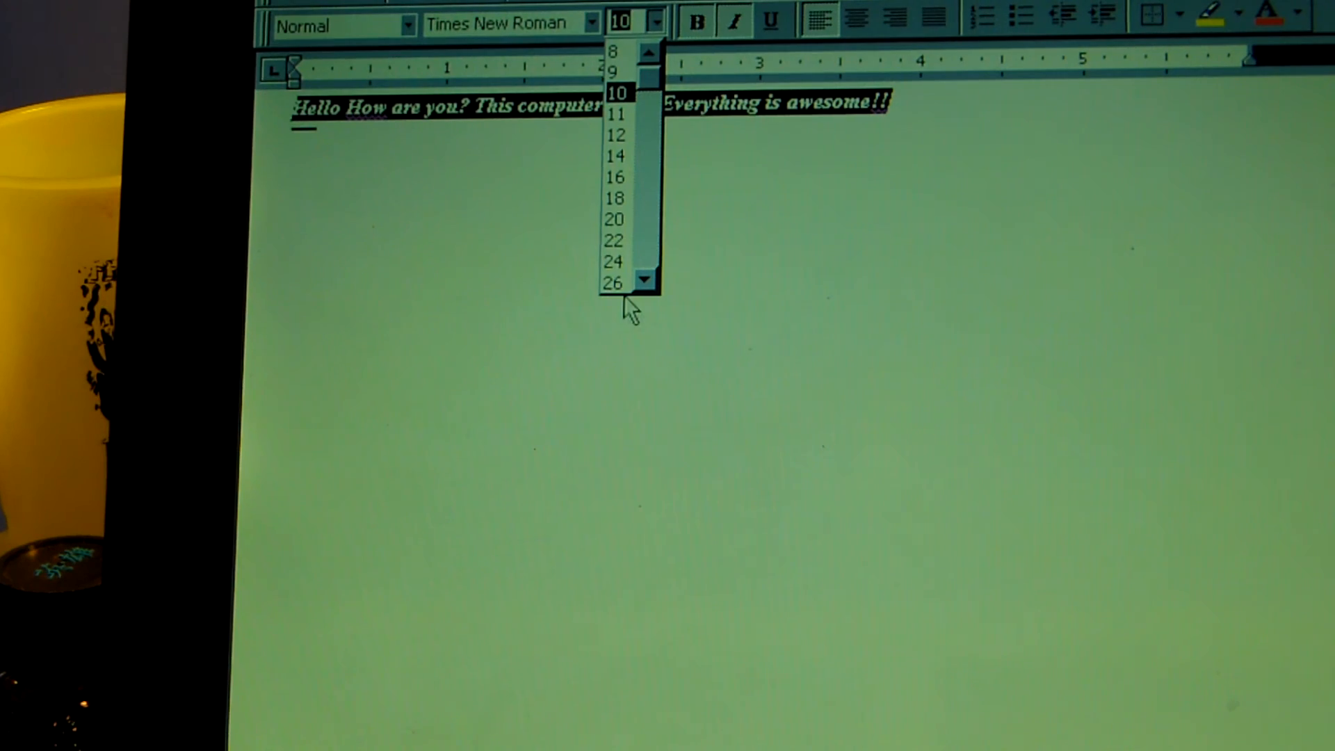
left_click(611, 219)
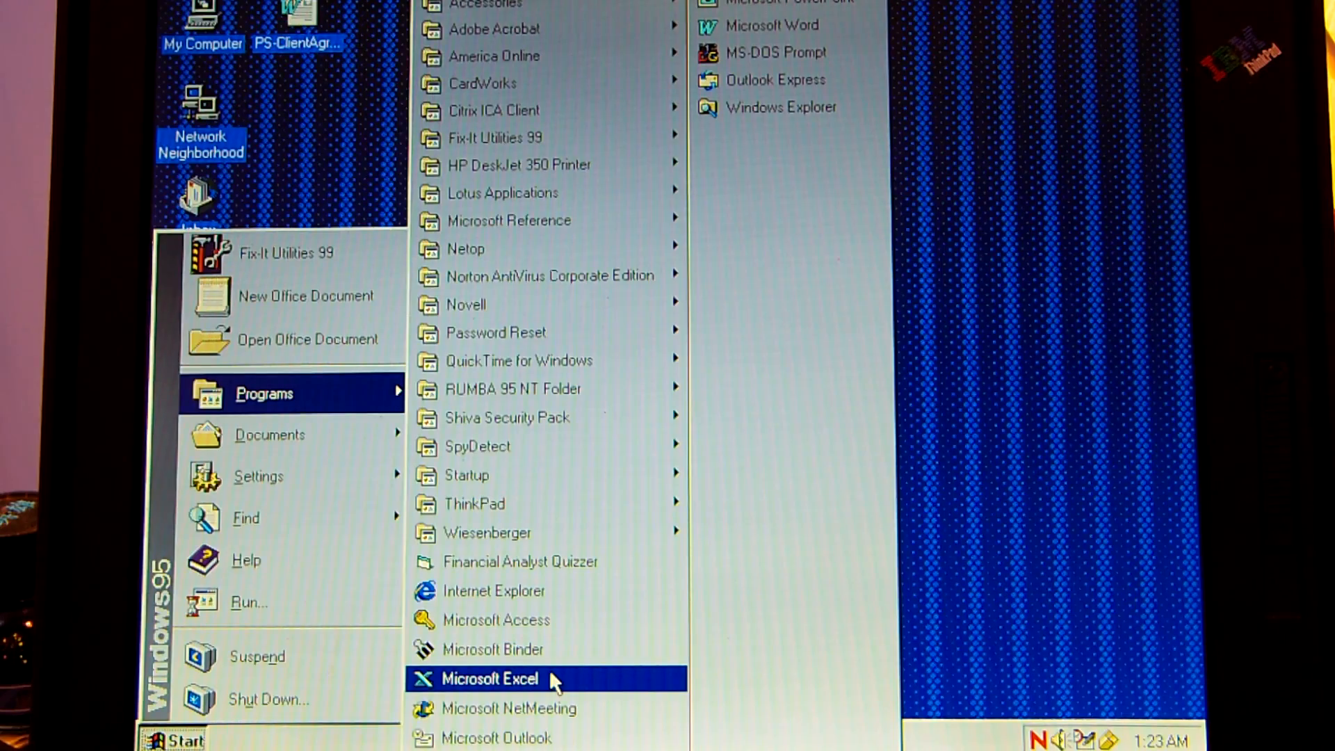
Start Microsoft Excel from the Programs menu to get a blank workbook
left_click(489, 678)
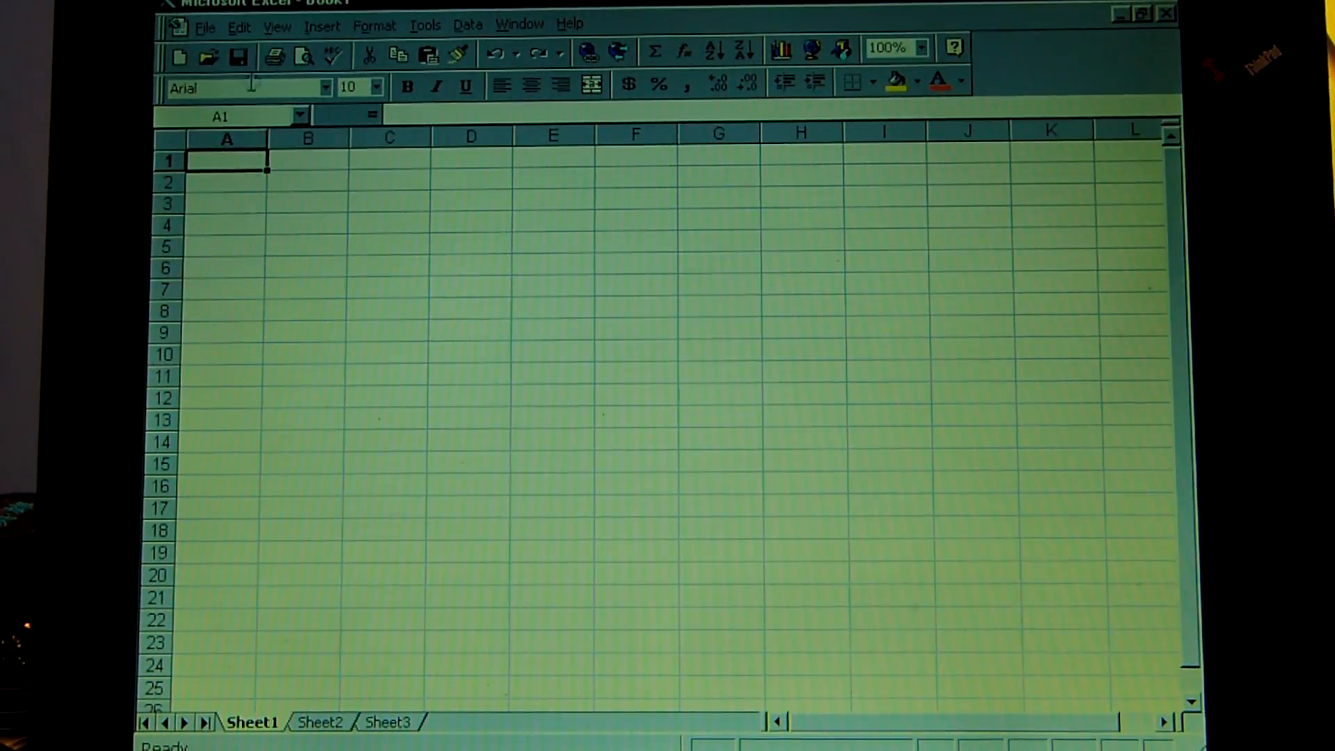
mouse_move(218, 157)
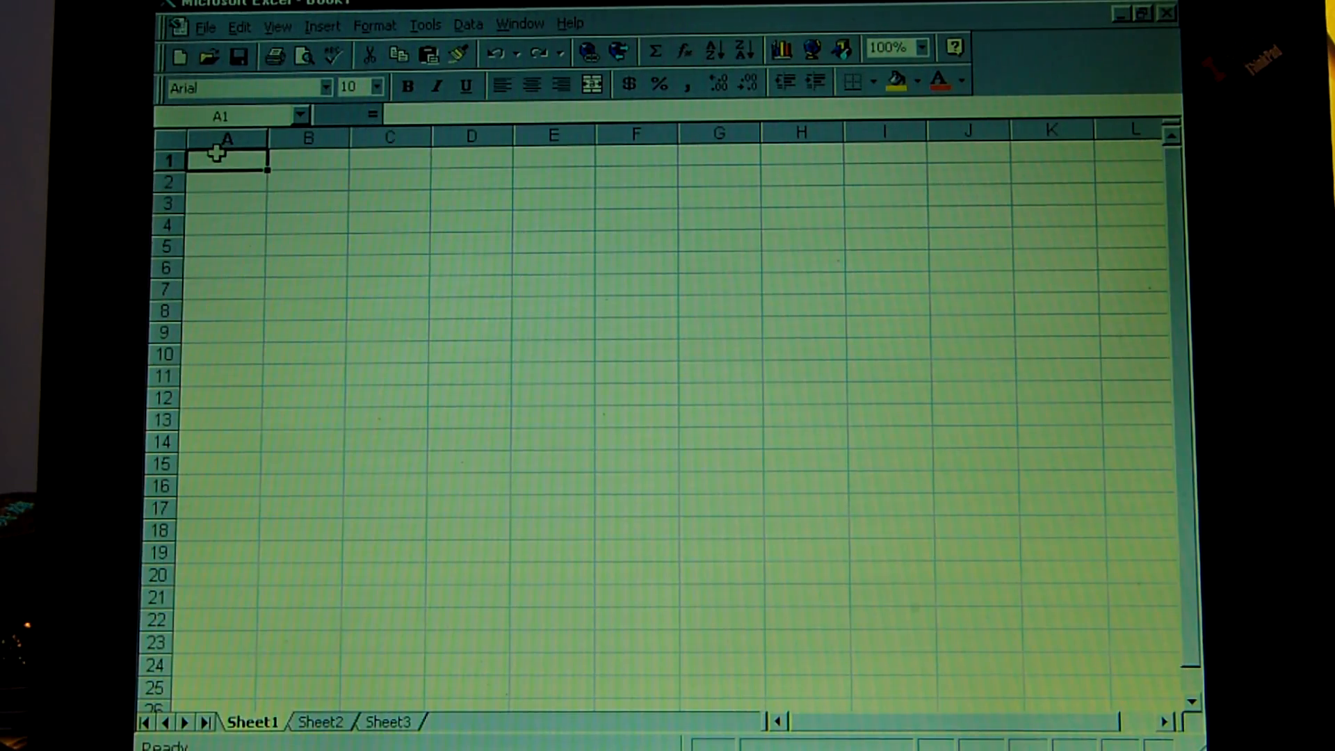
Enter the word 'coordinate' into cell A1
type("c")
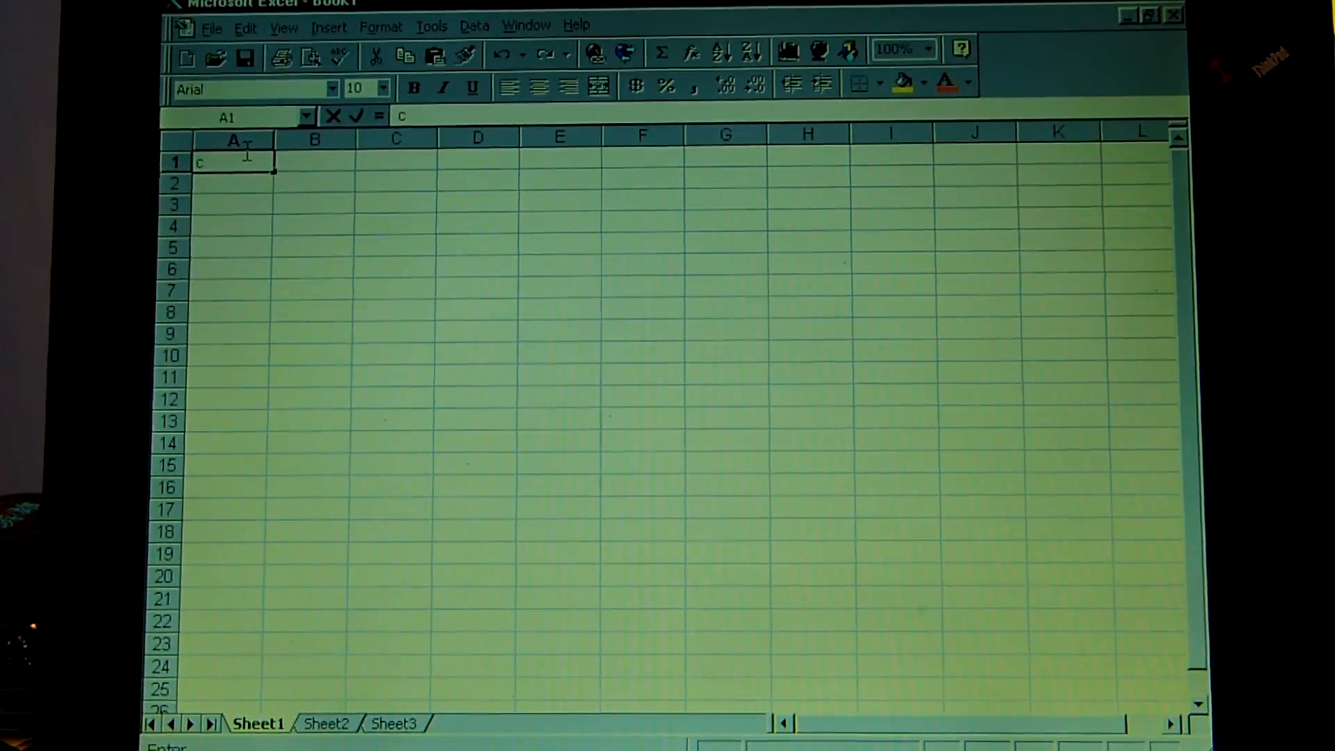
type("oordinate")
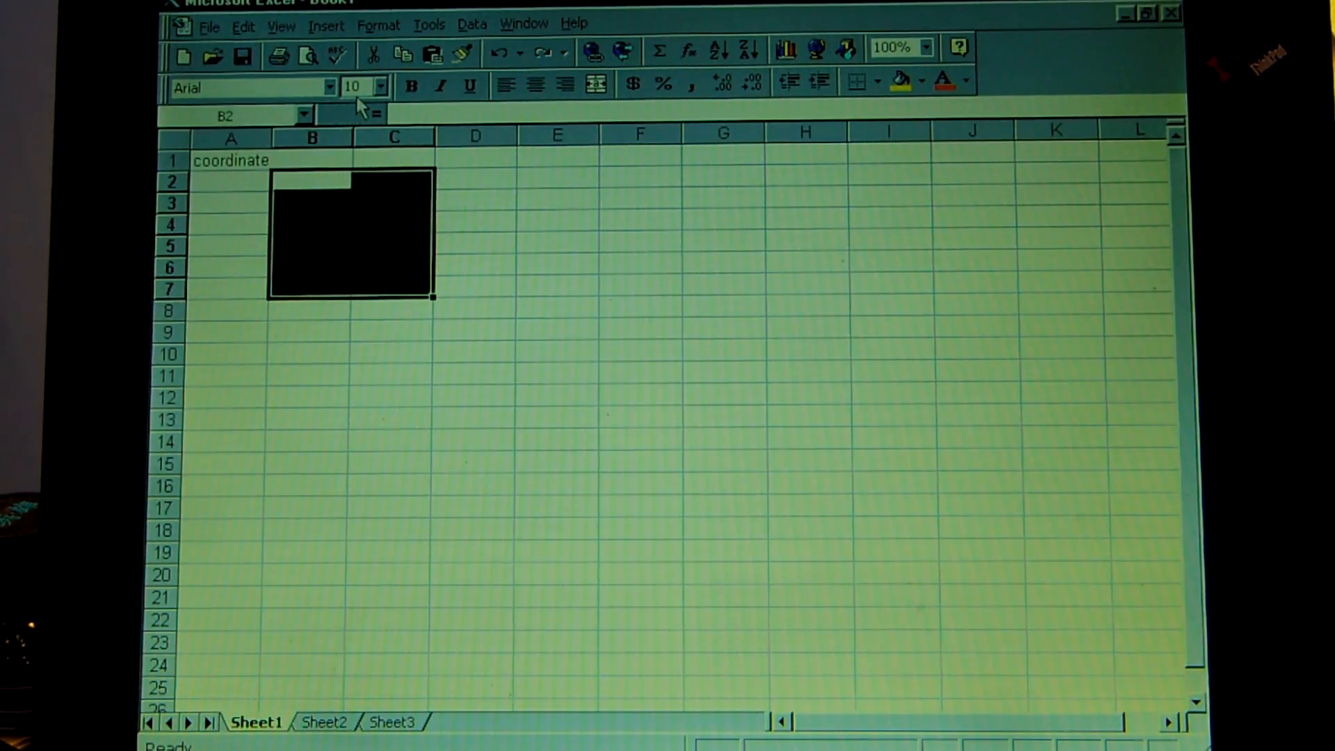
Set the selected cells B2:C7 to font size 18
left_click(380, 87)
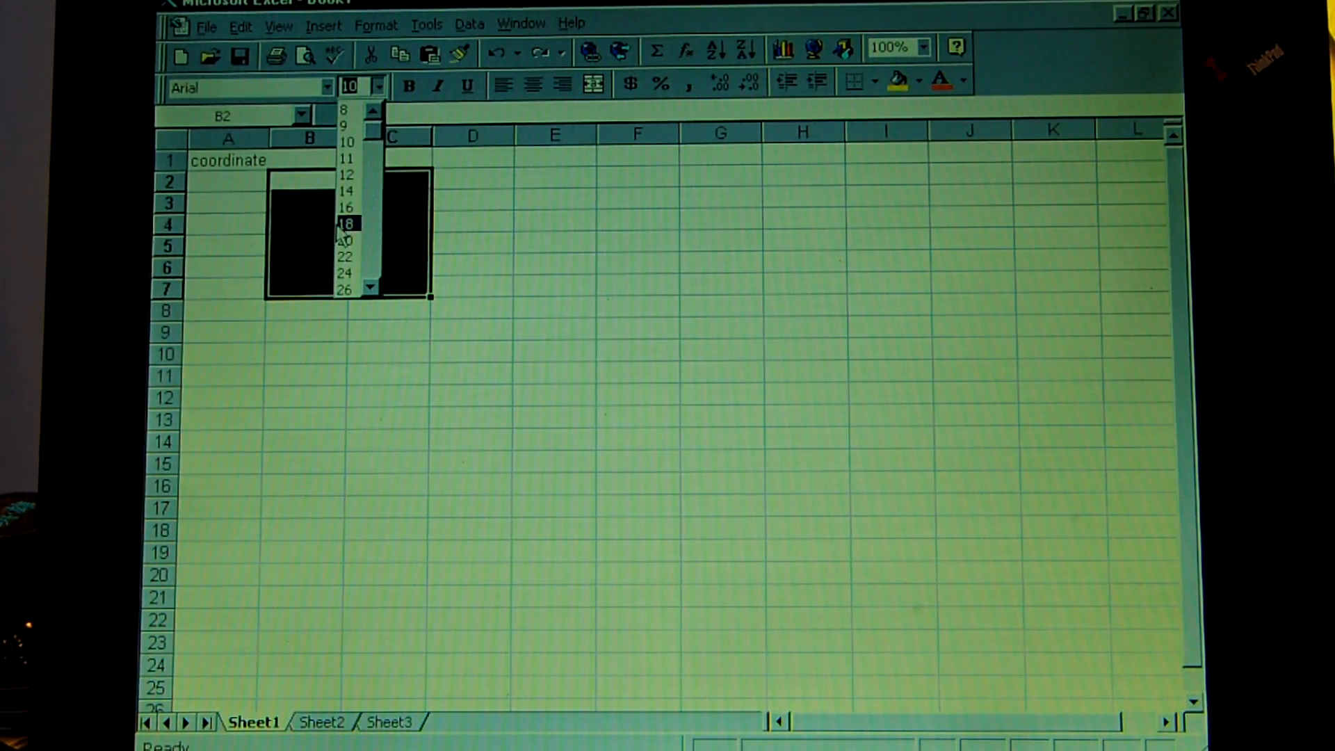
left_click(346, 223)
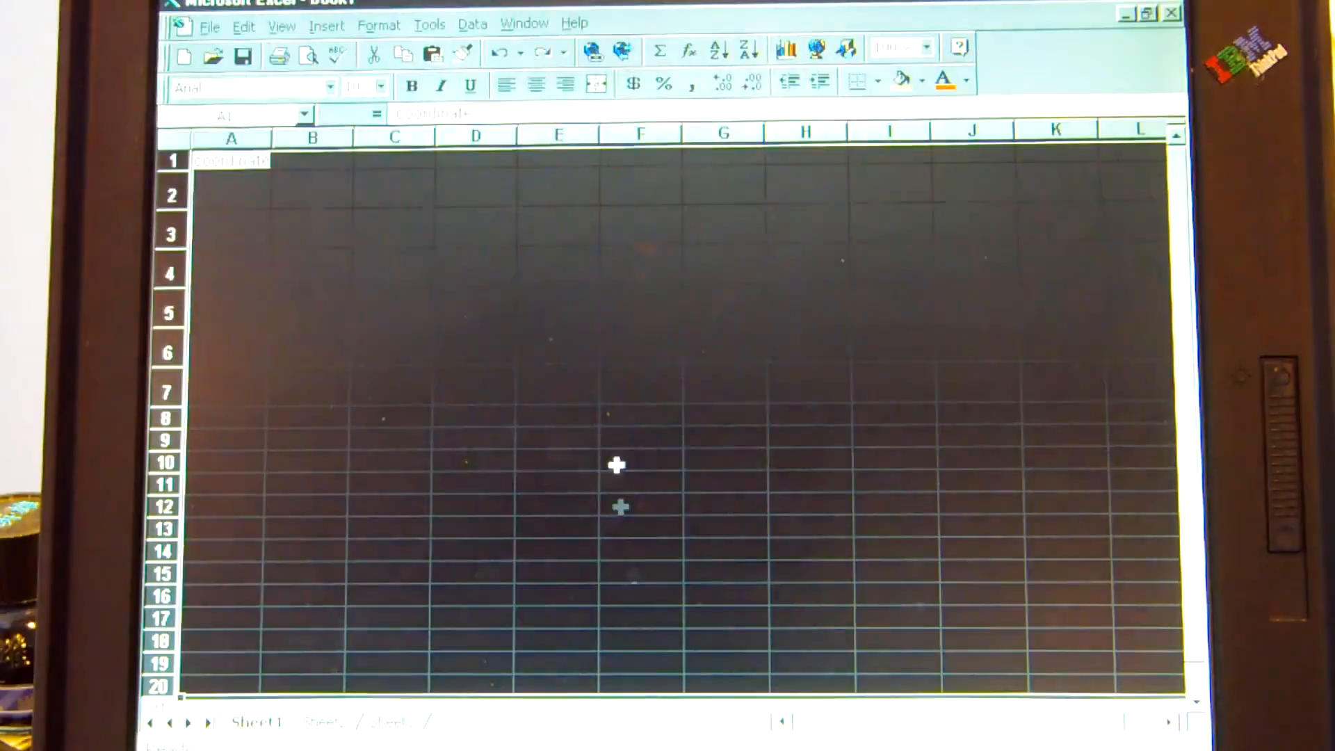
left_click(378, 86)
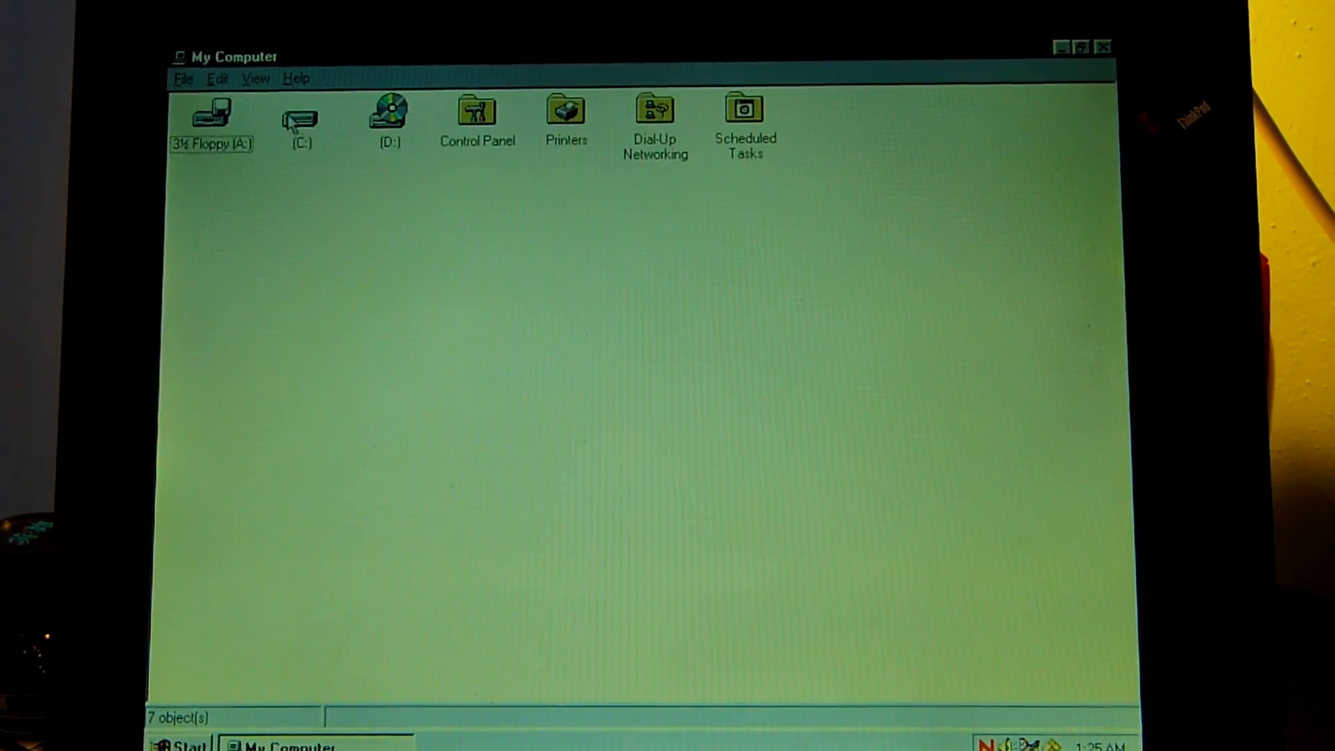
Select the C: drive to check its free space, then open it
left_click(300, 117)
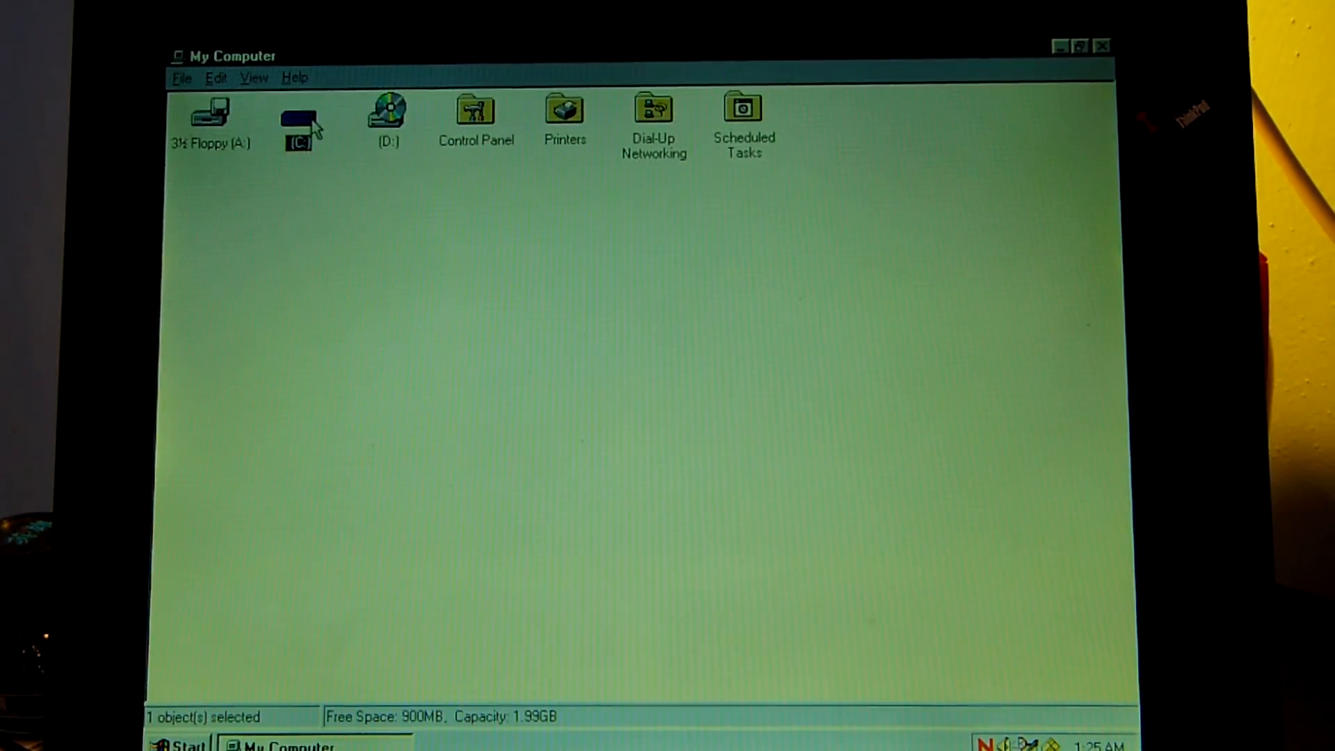
double_click(297, 115)
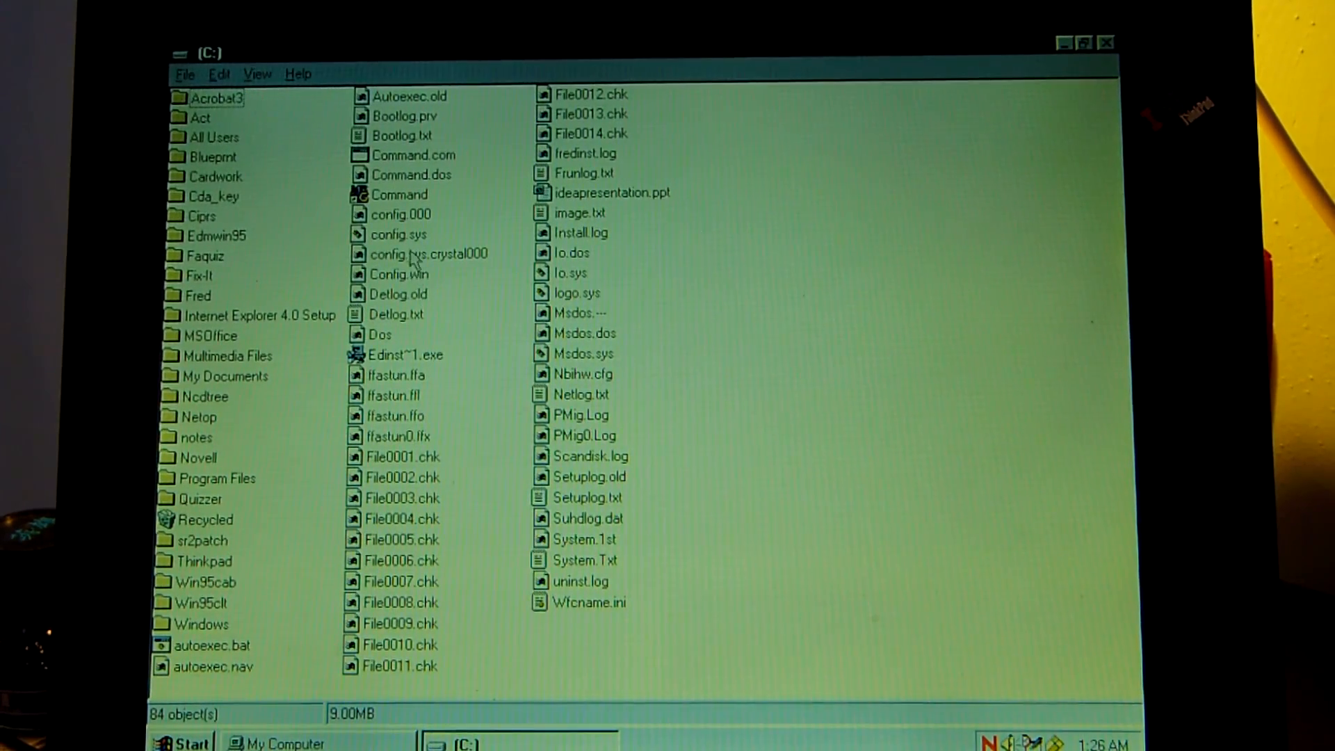
mouse_move(194, 625)
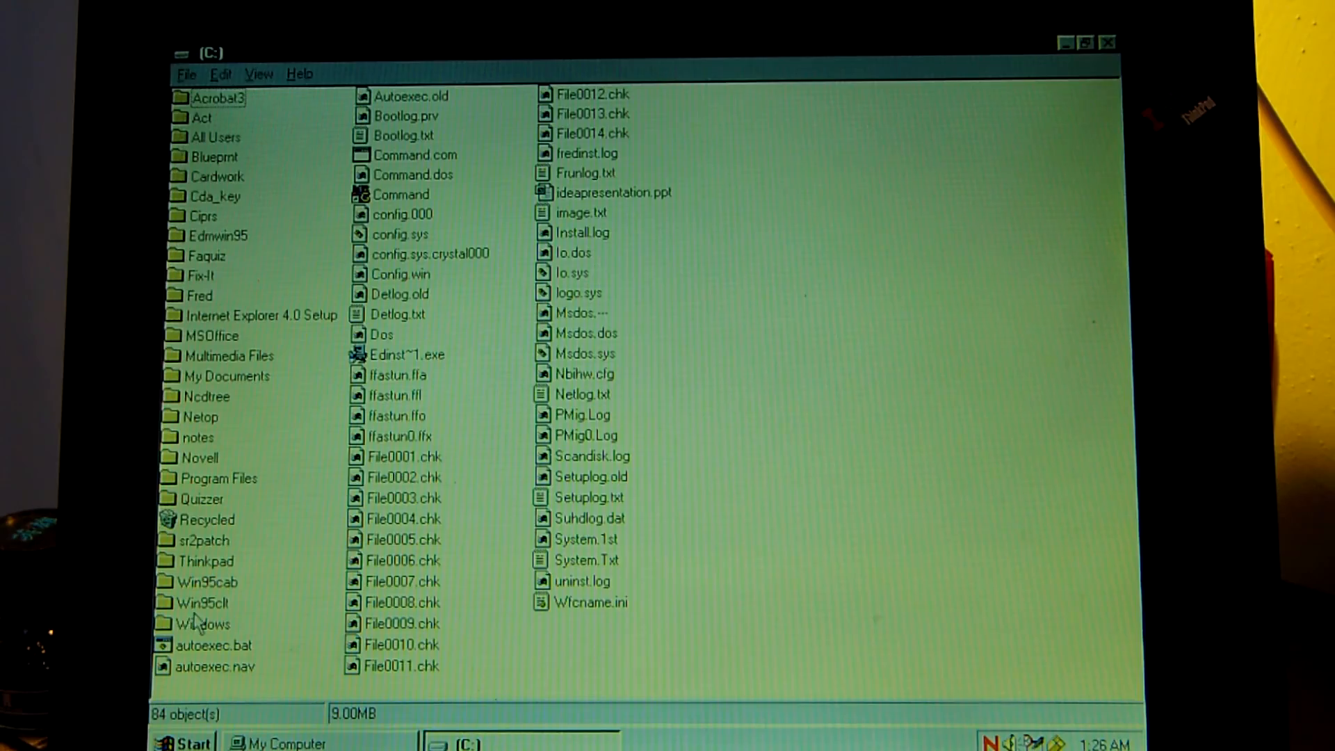
Open the Windows folder and scroll right through its 387 objects
double_click(204, 623)
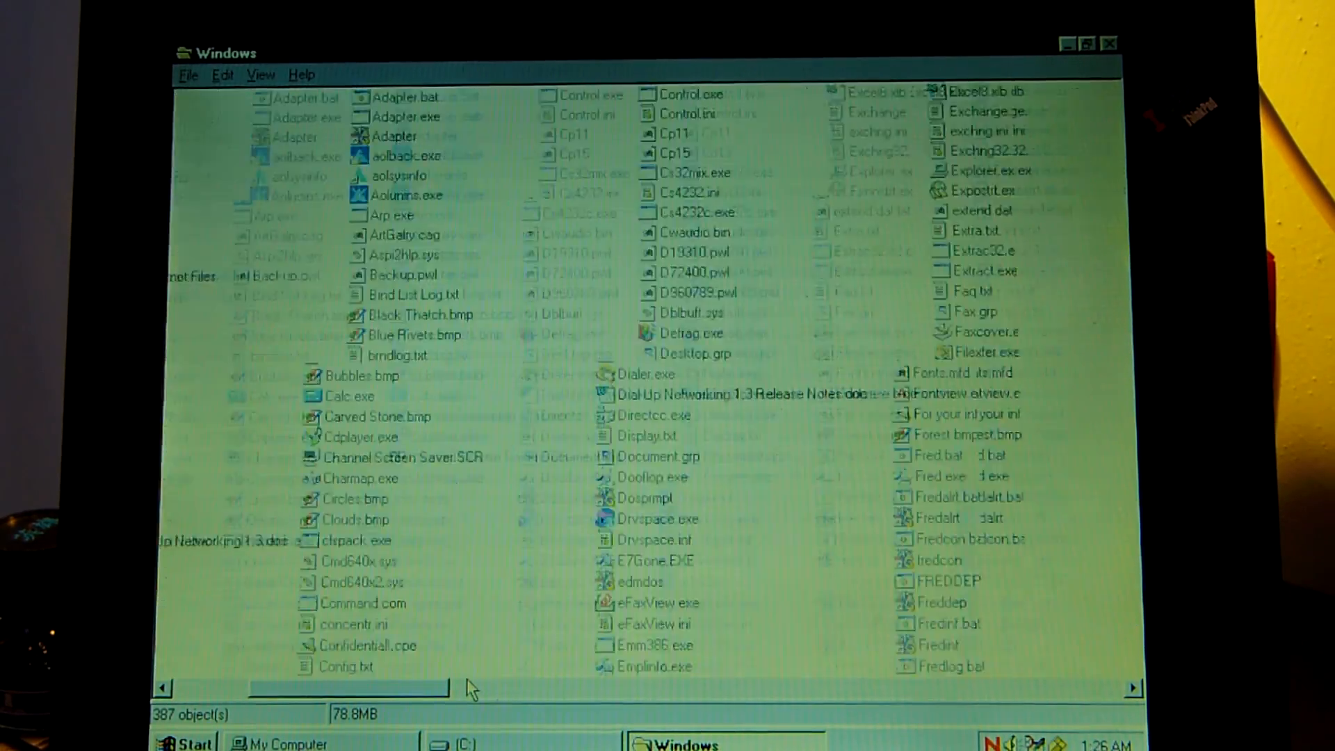
scroll("right", 3)
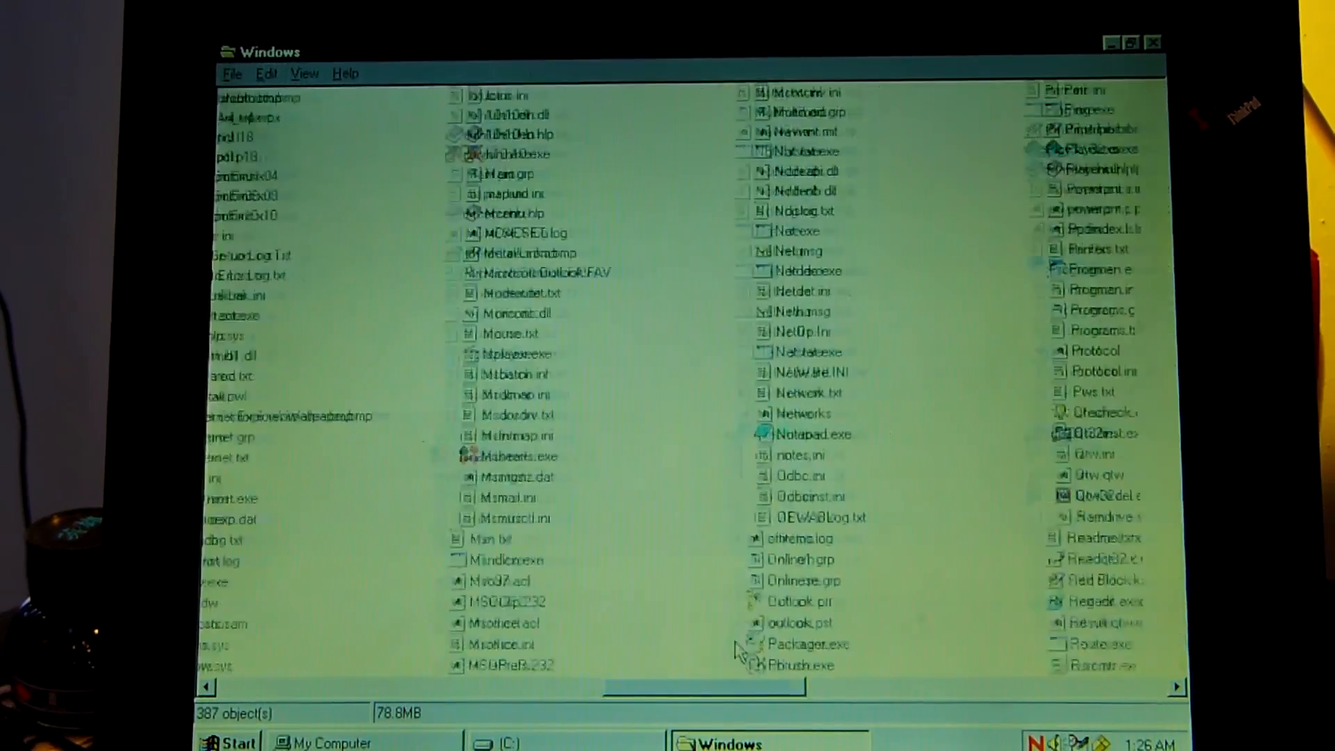